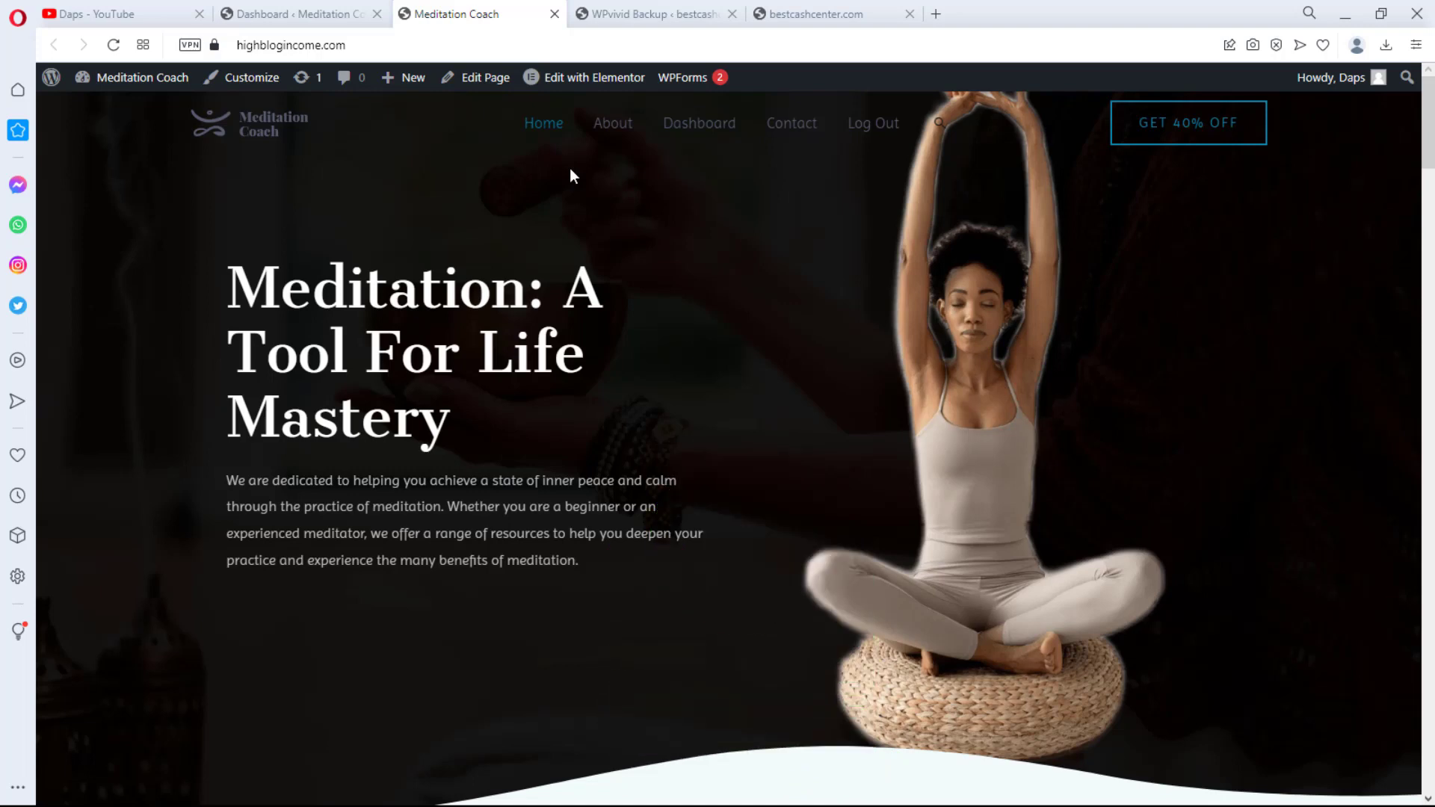
# - Browse the YouTube channel and Meditation Coach homepage, then move to the site's dashboard
pyautogui.scroll(-3)
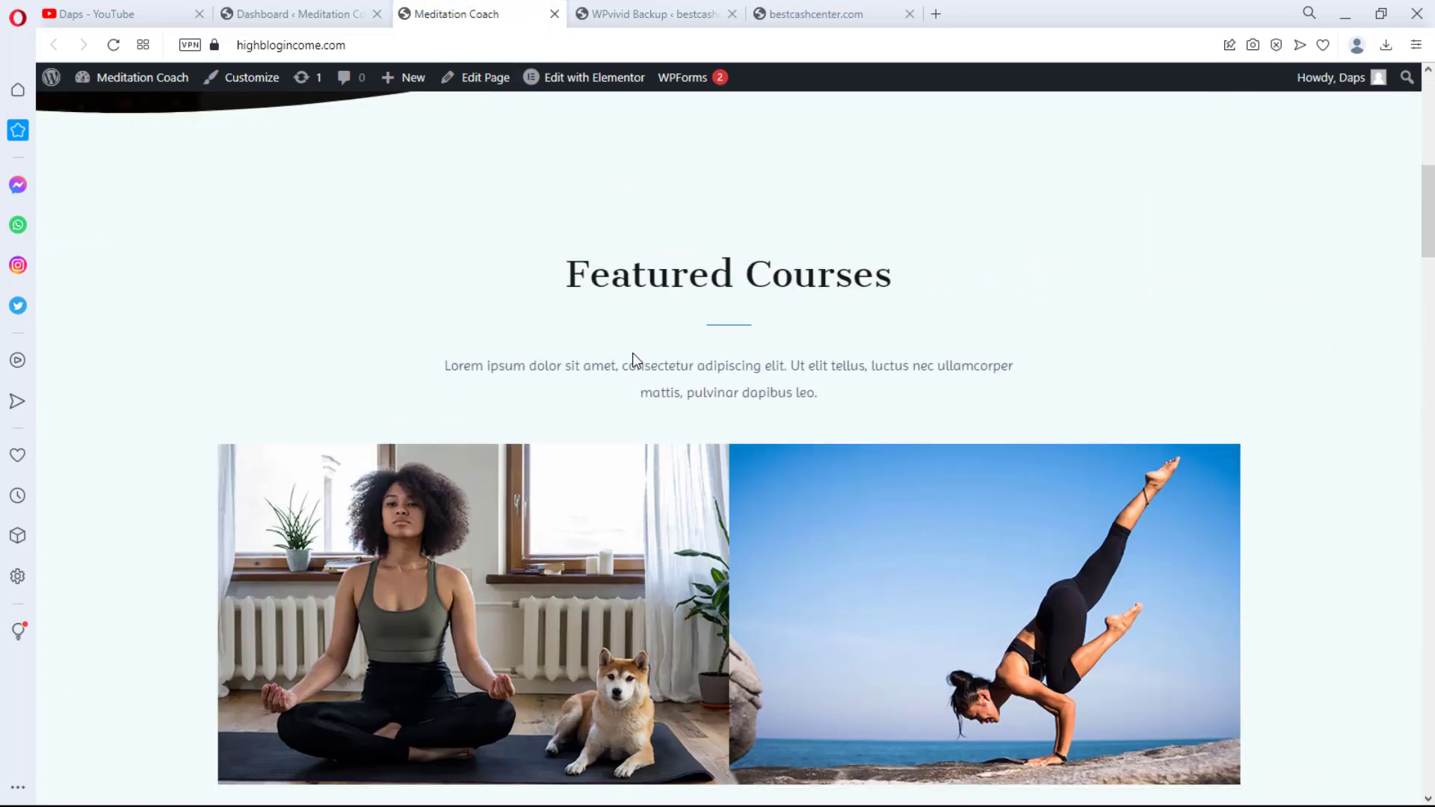
pyautogui.scroll(3)
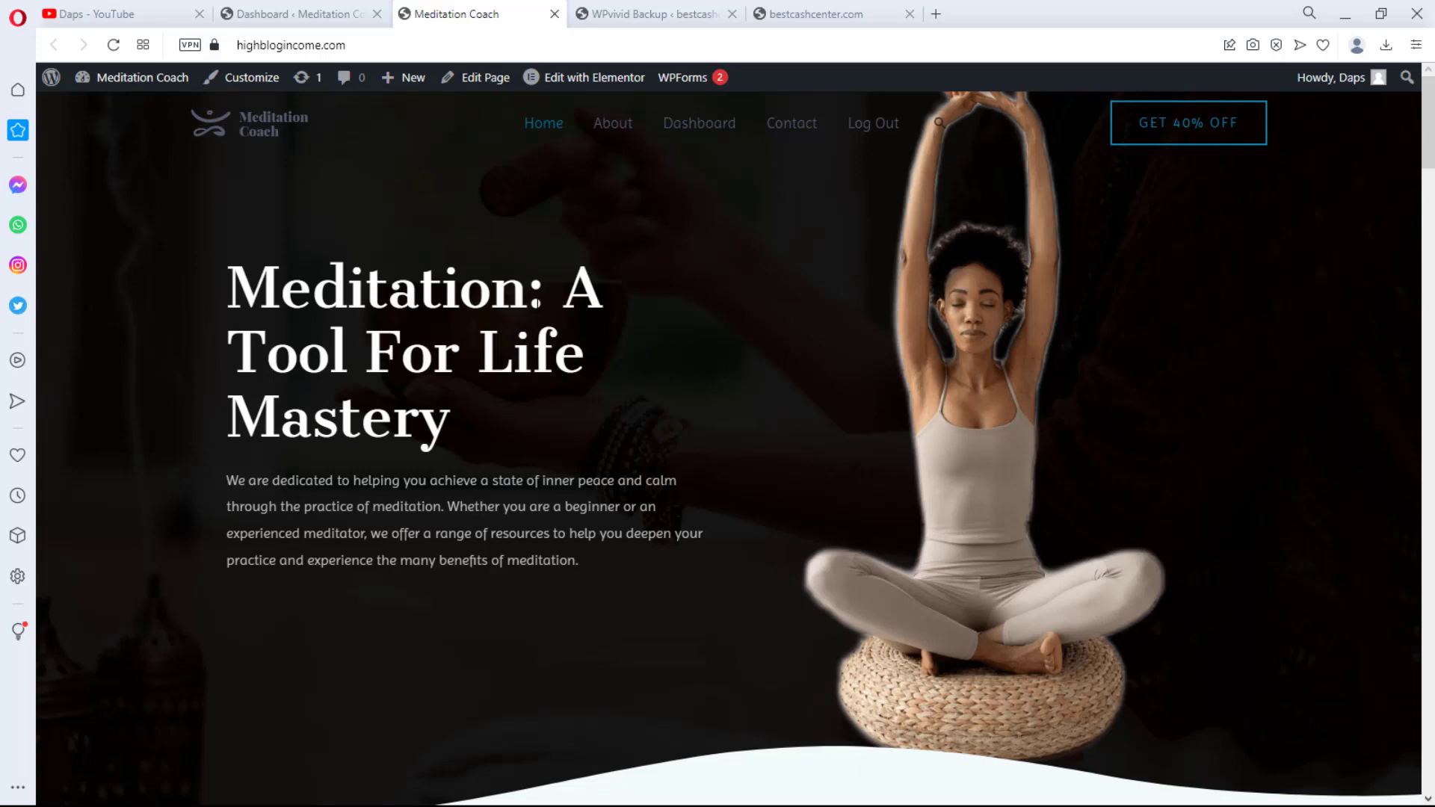
pyautogui.scroll(-3)
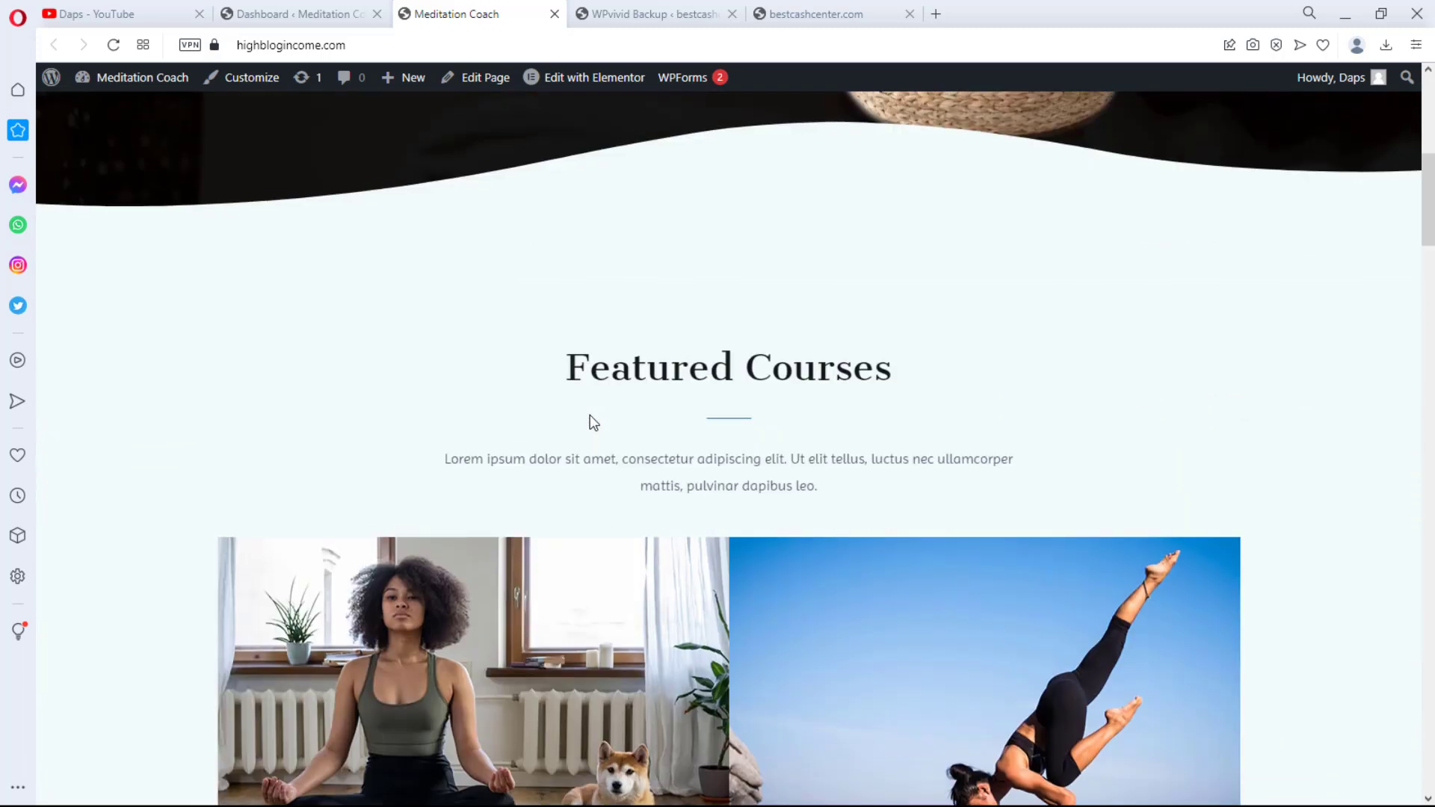
pyautogui.scroll(-3)
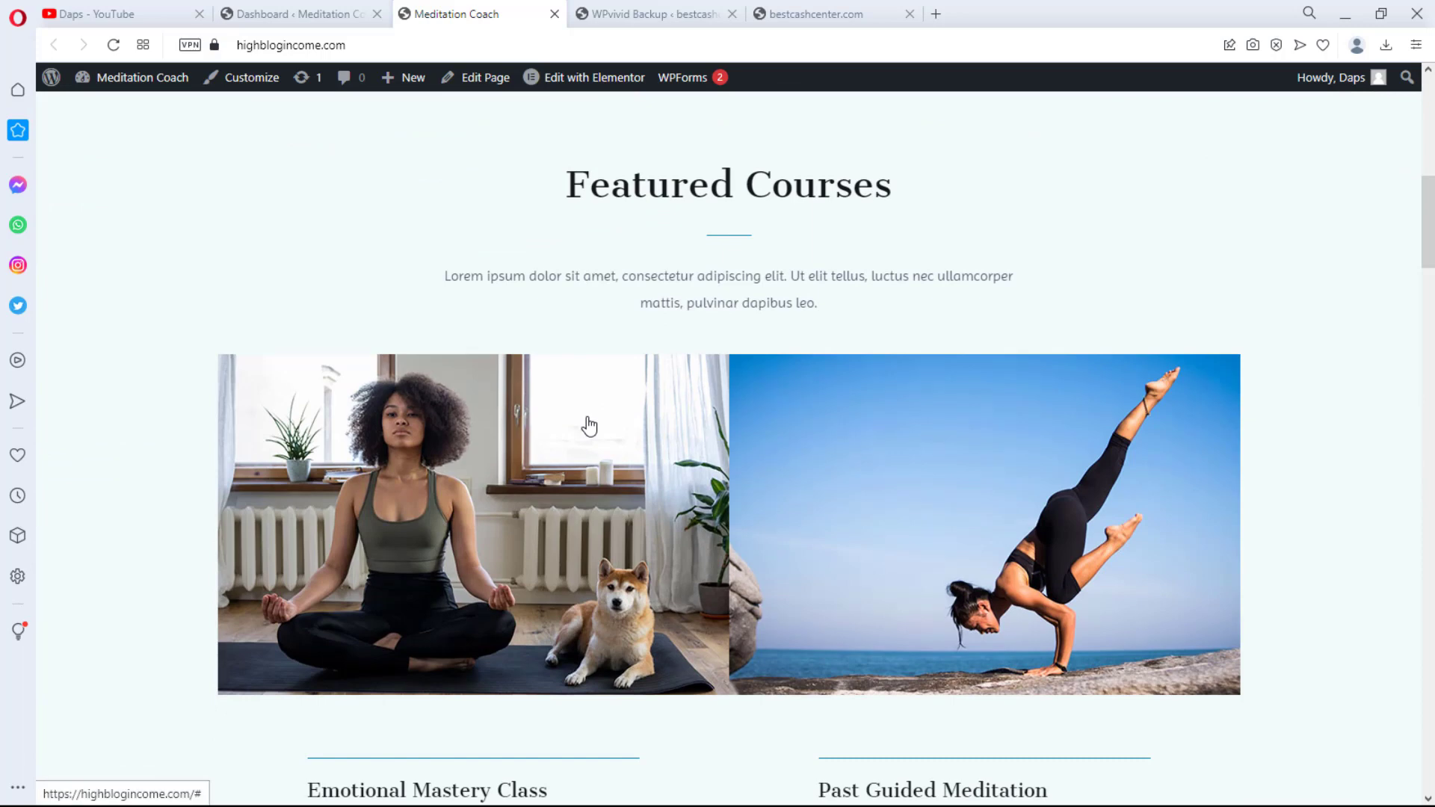
pyautogui.click(100, 14)
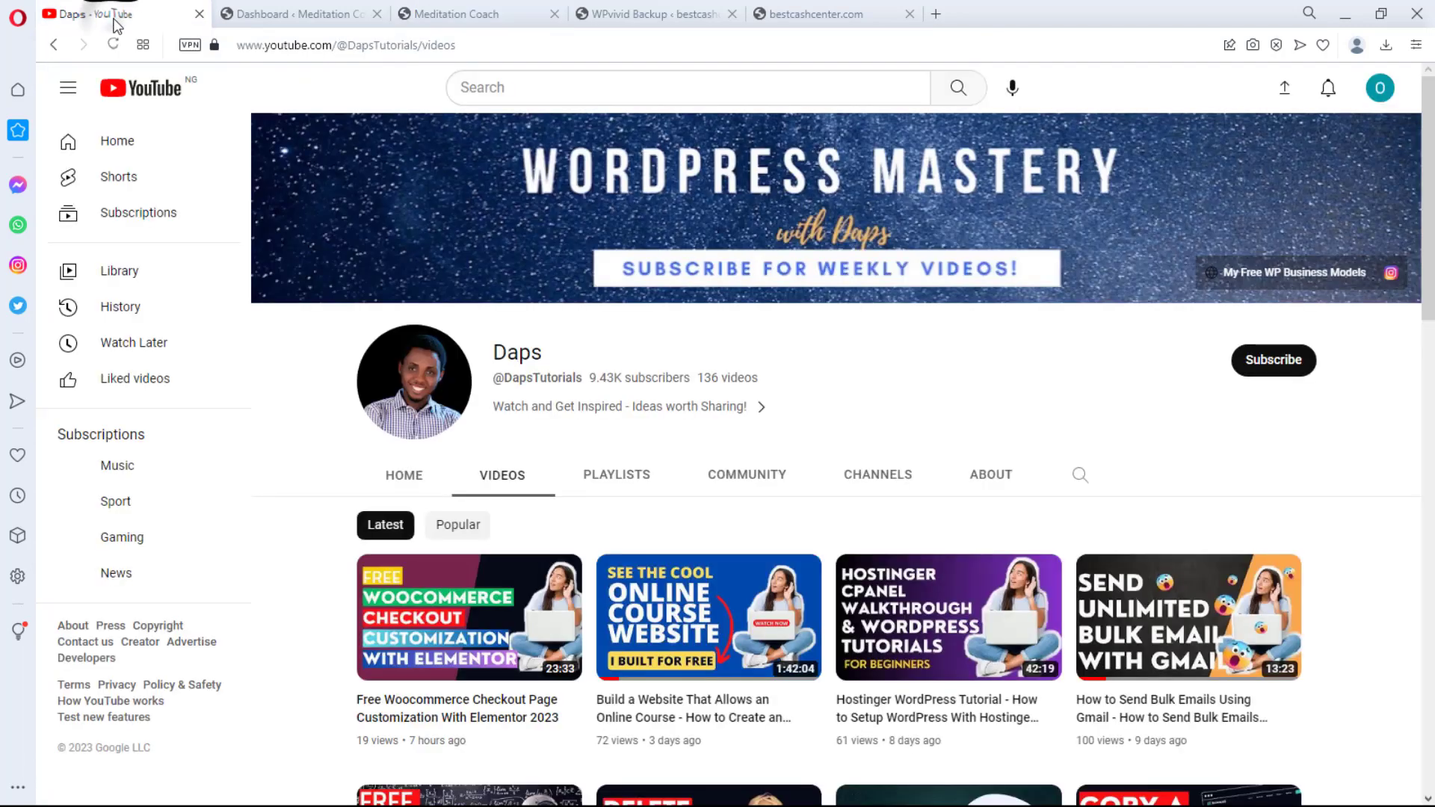
pyautogui.scroll(-3)
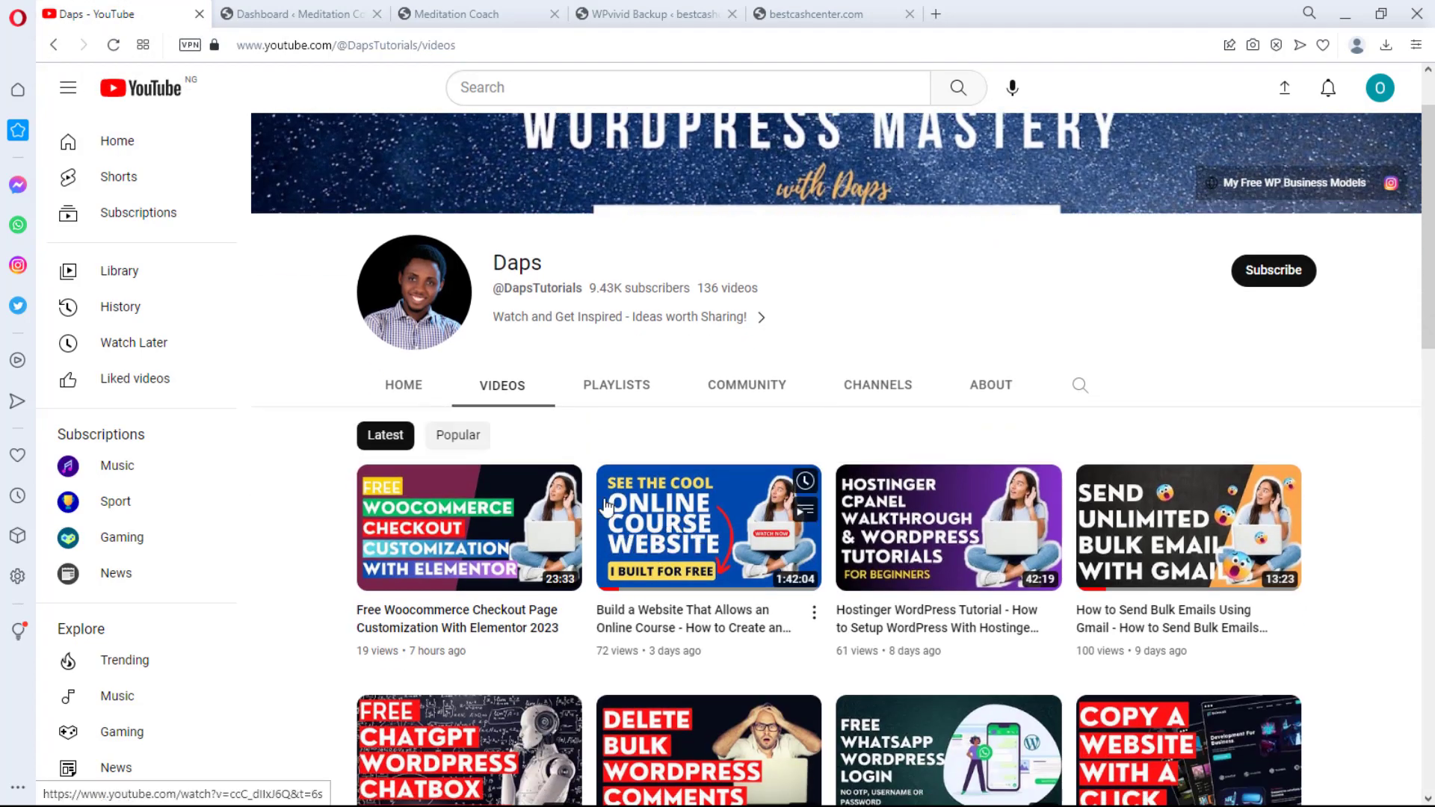
pyautogui.moveTo(646, 572)
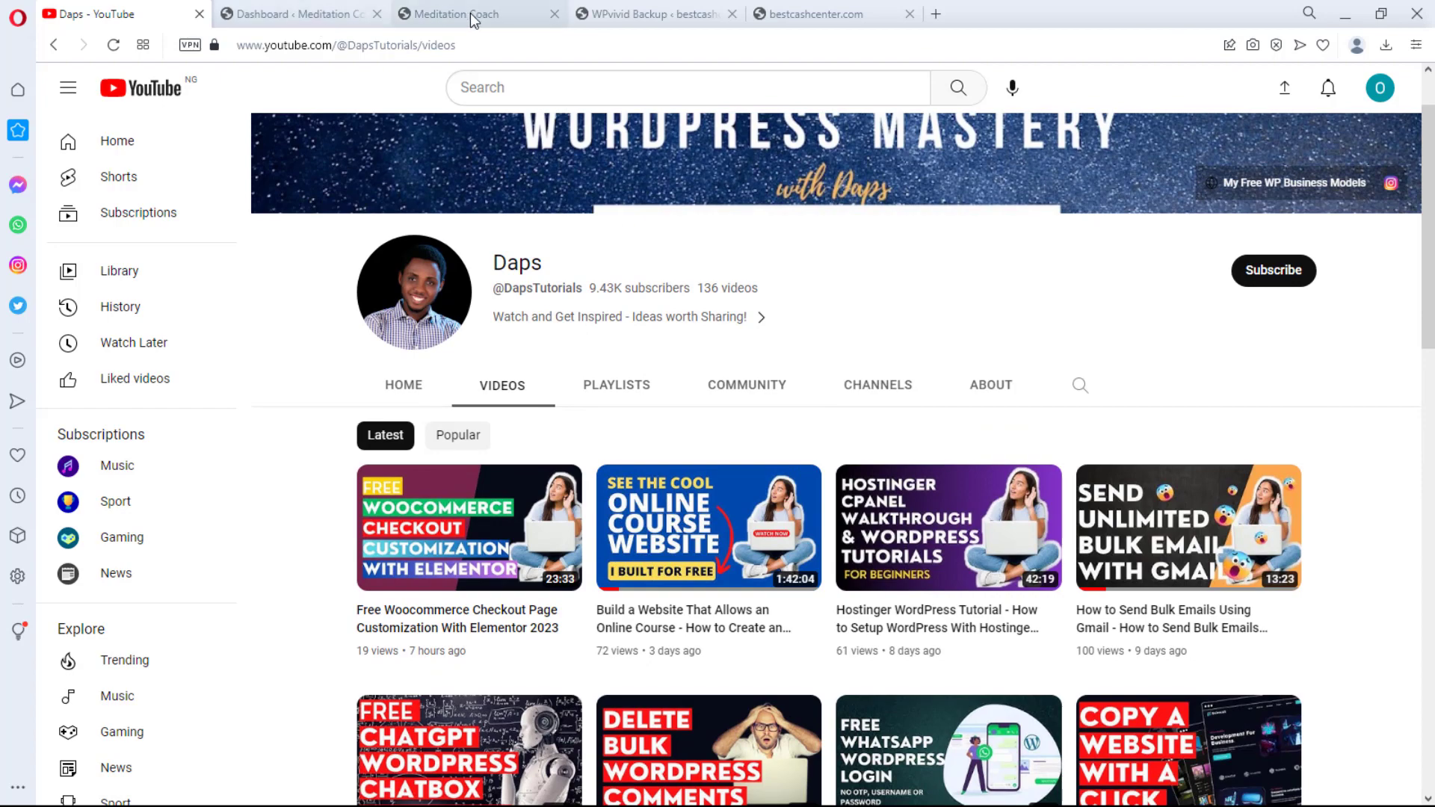
pyautogui.click(474, 14)
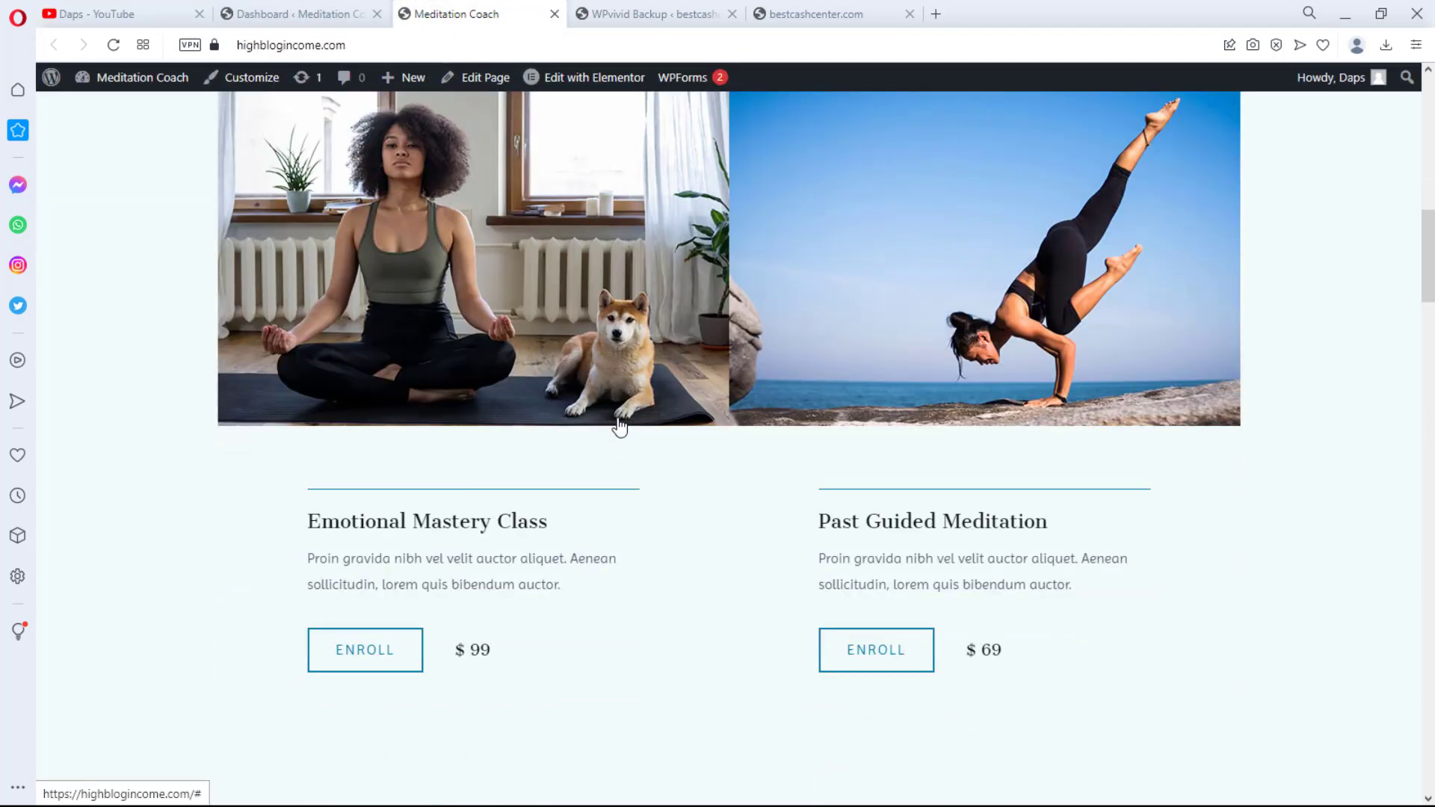
pyautogui.moveTo(439, 275)
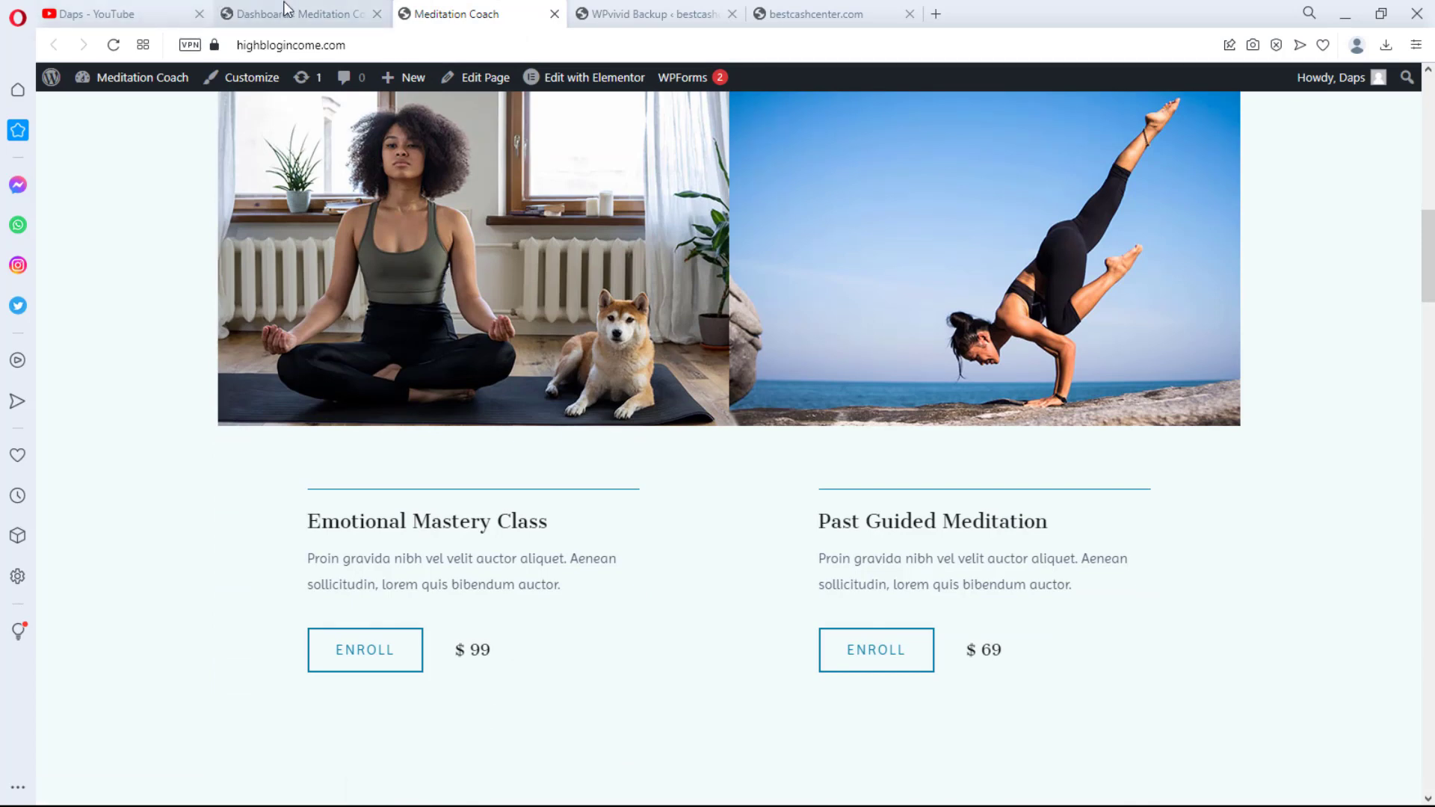
pyautogui.moveTo(412, 199)
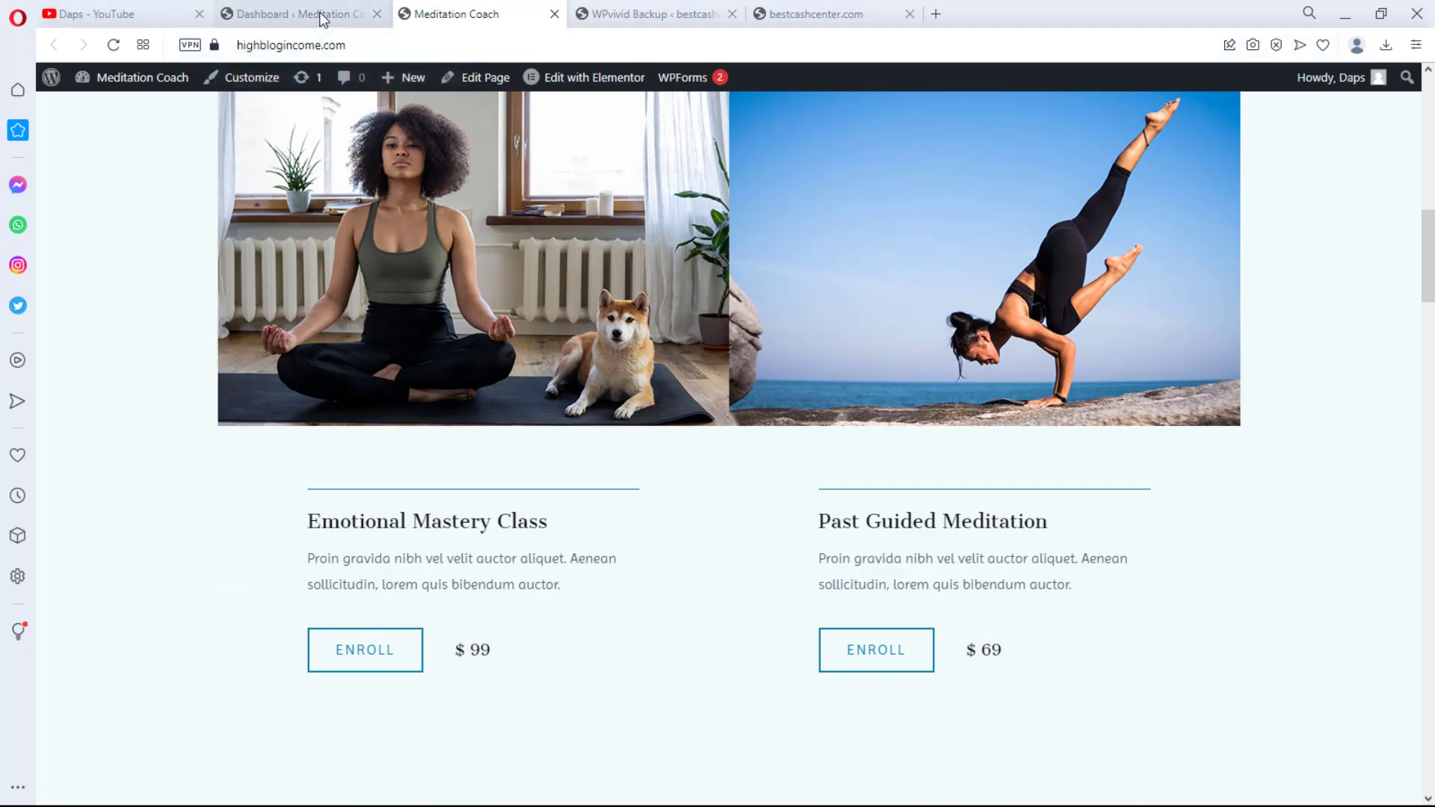
pyautogui.click(297, 14)
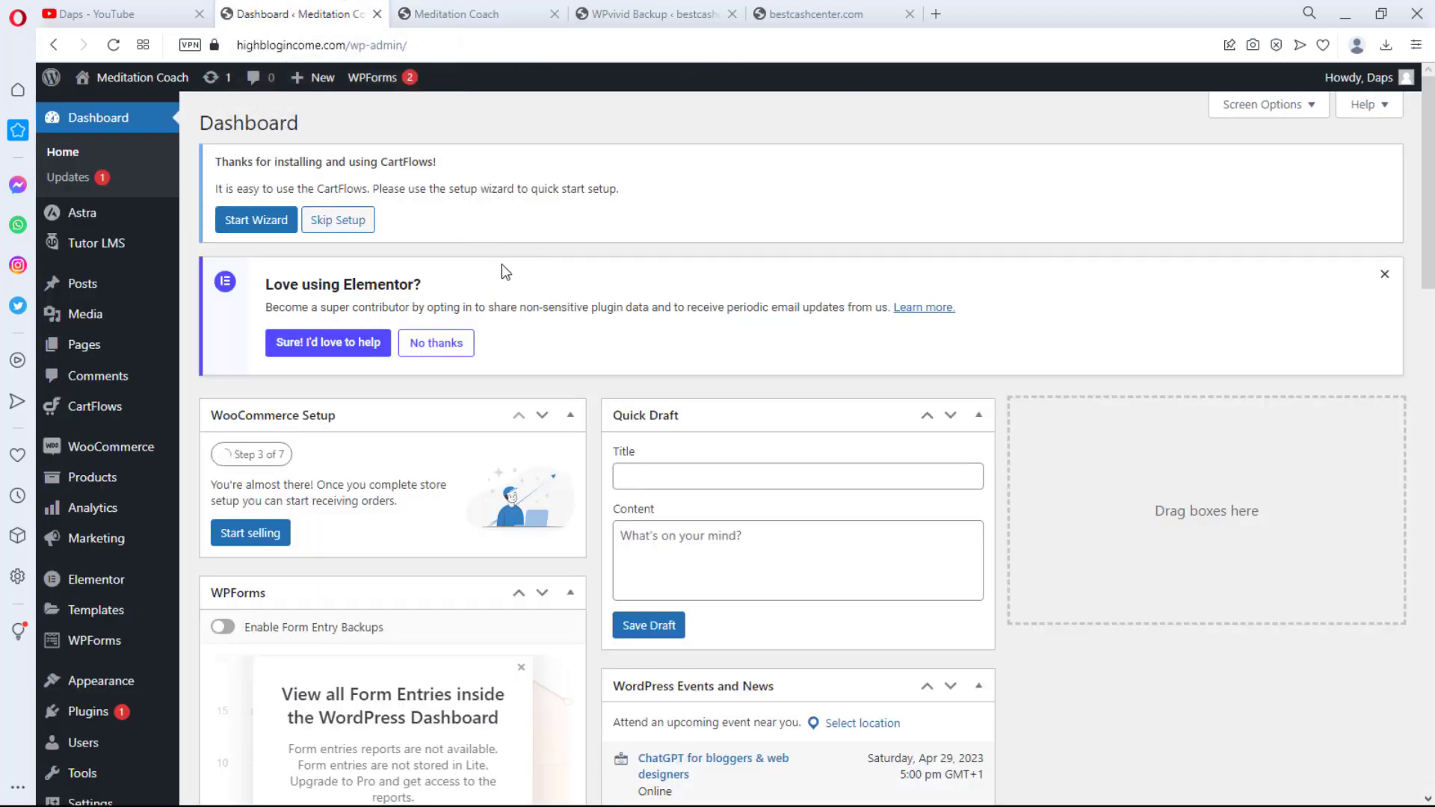
pyautogui.moveTo(81, 743)
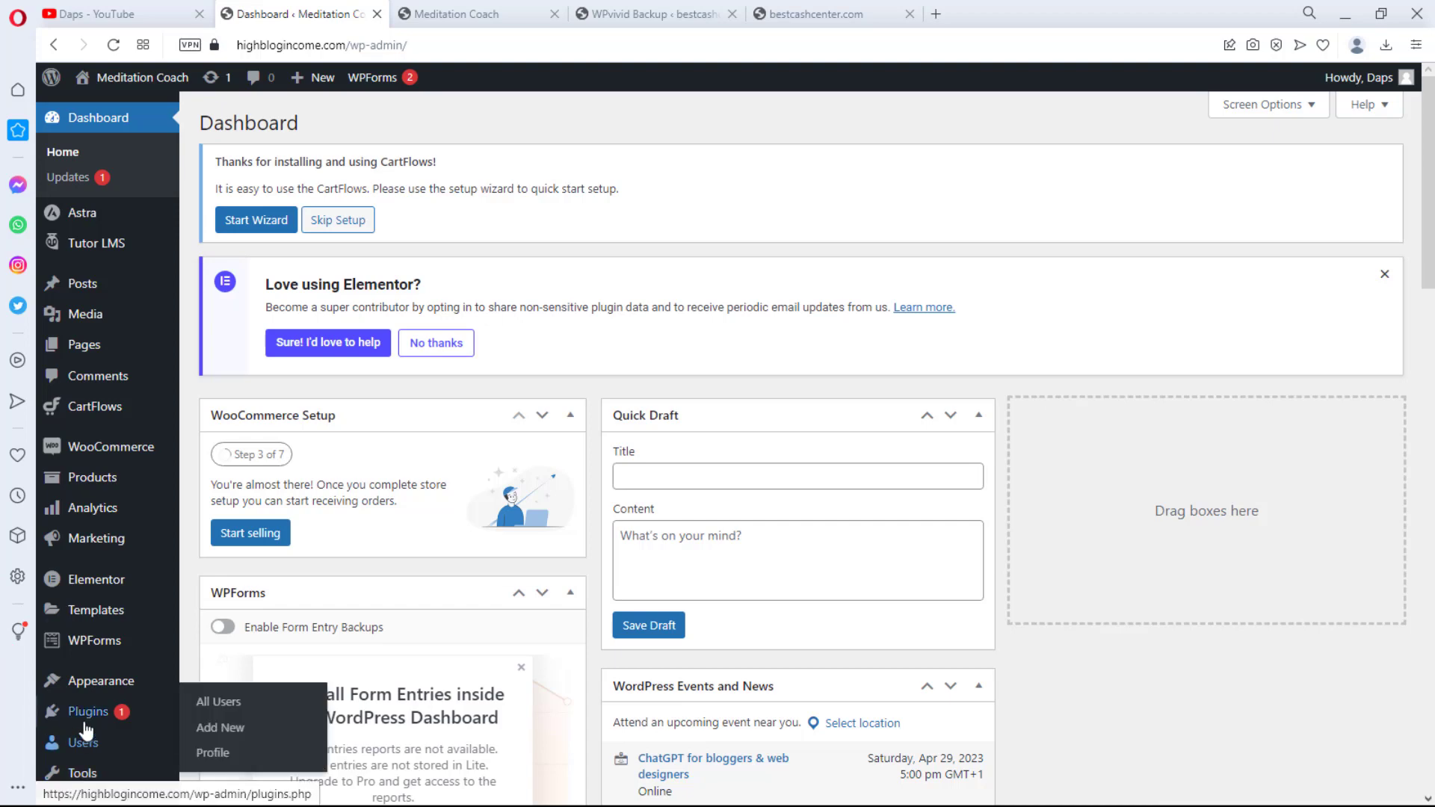
# - Search Add New plugins for 'wpvivid' and activate Migration, Backup, Staging – WPvivid
pyautogui.click(90, 712)
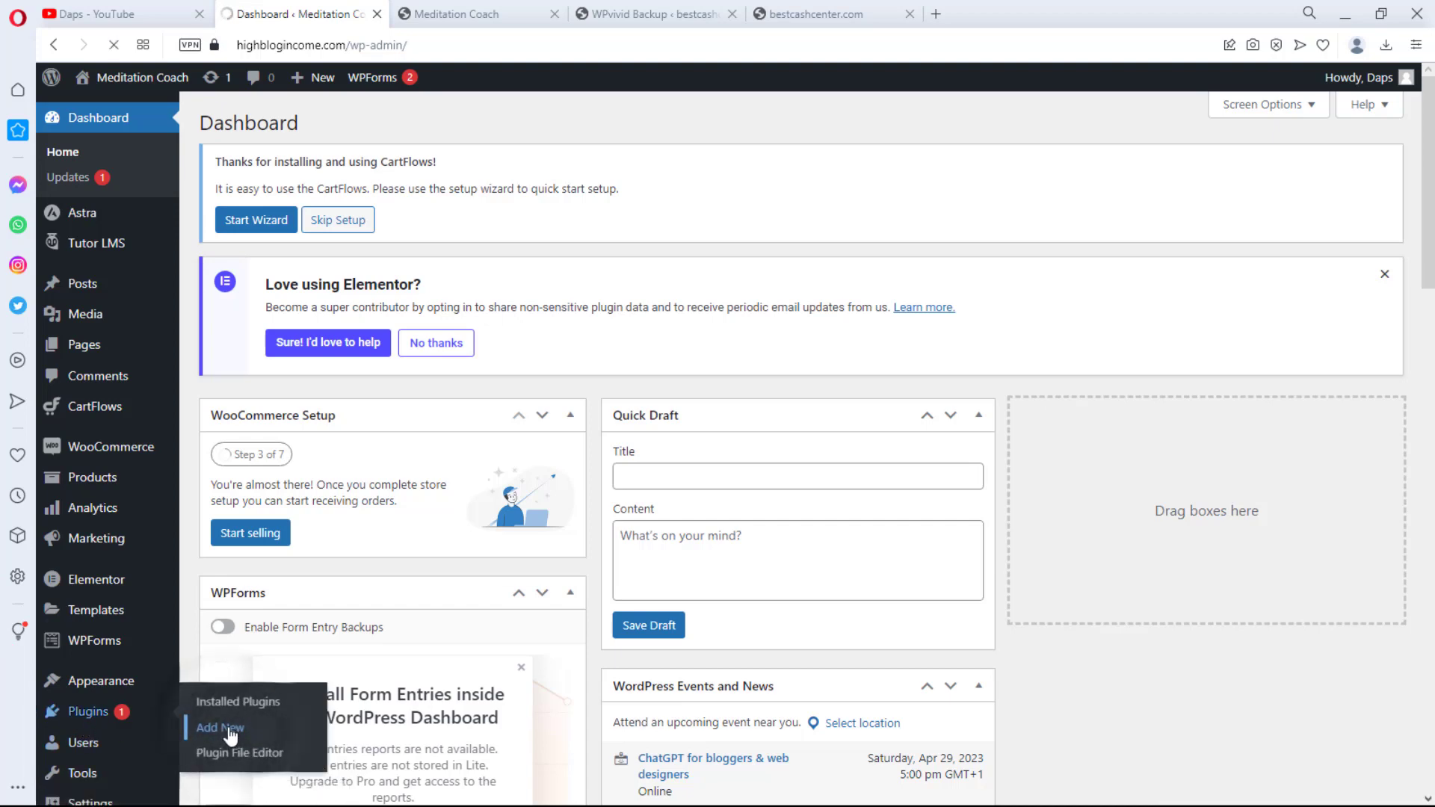
pyautogui.click(218, 730)
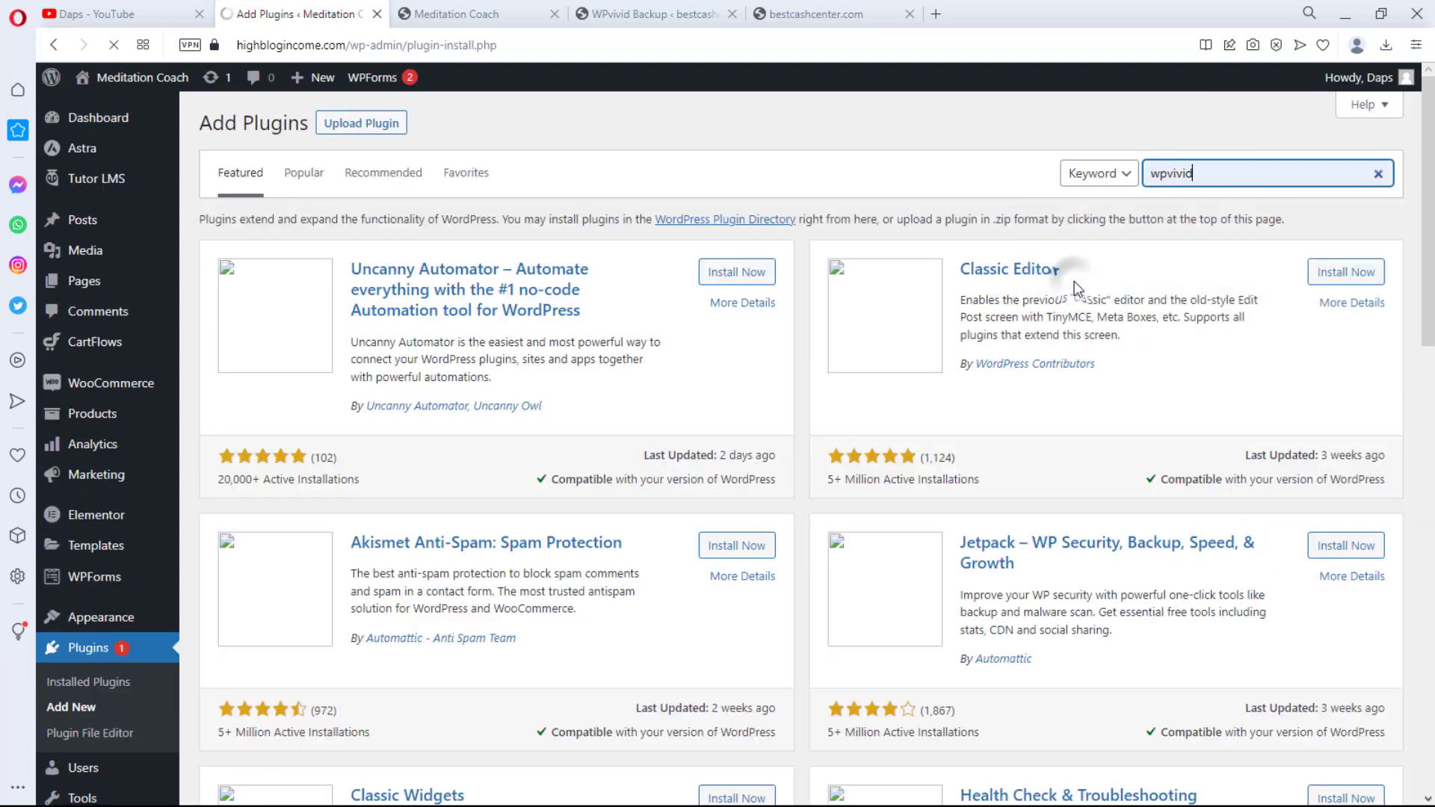
pyautogui.press('Return')
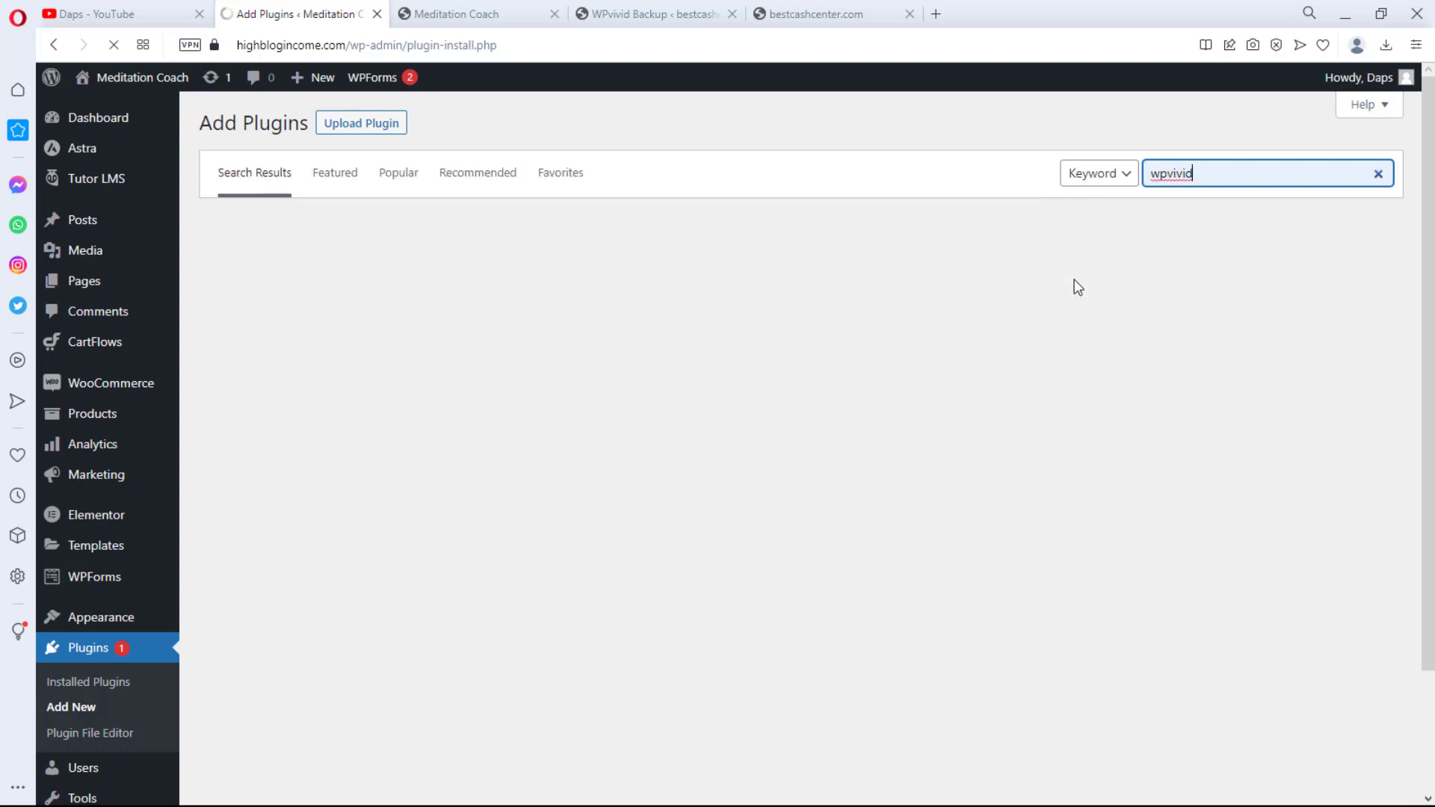
pyautogui.press('Return')
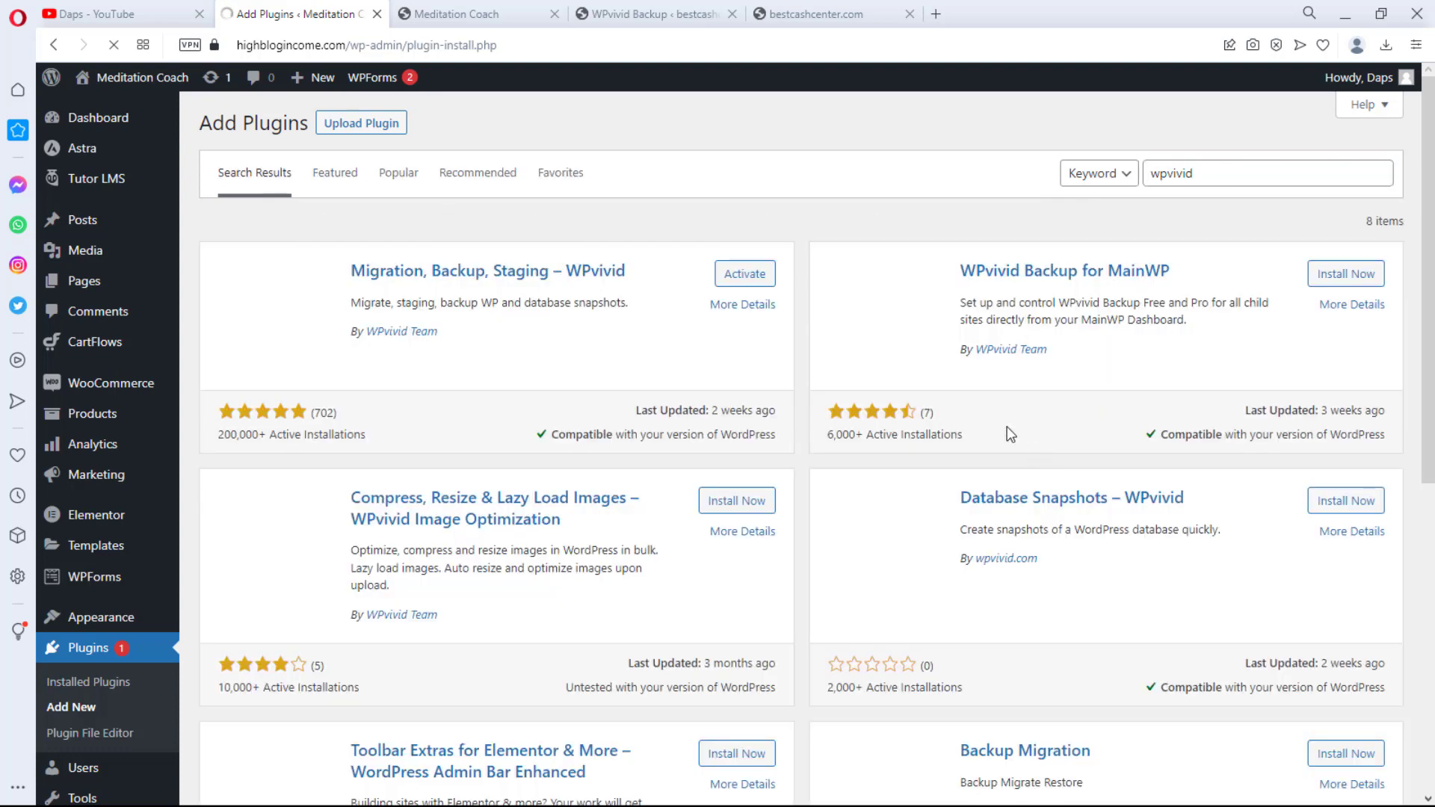
pyautogui.moveTo(745, 274)
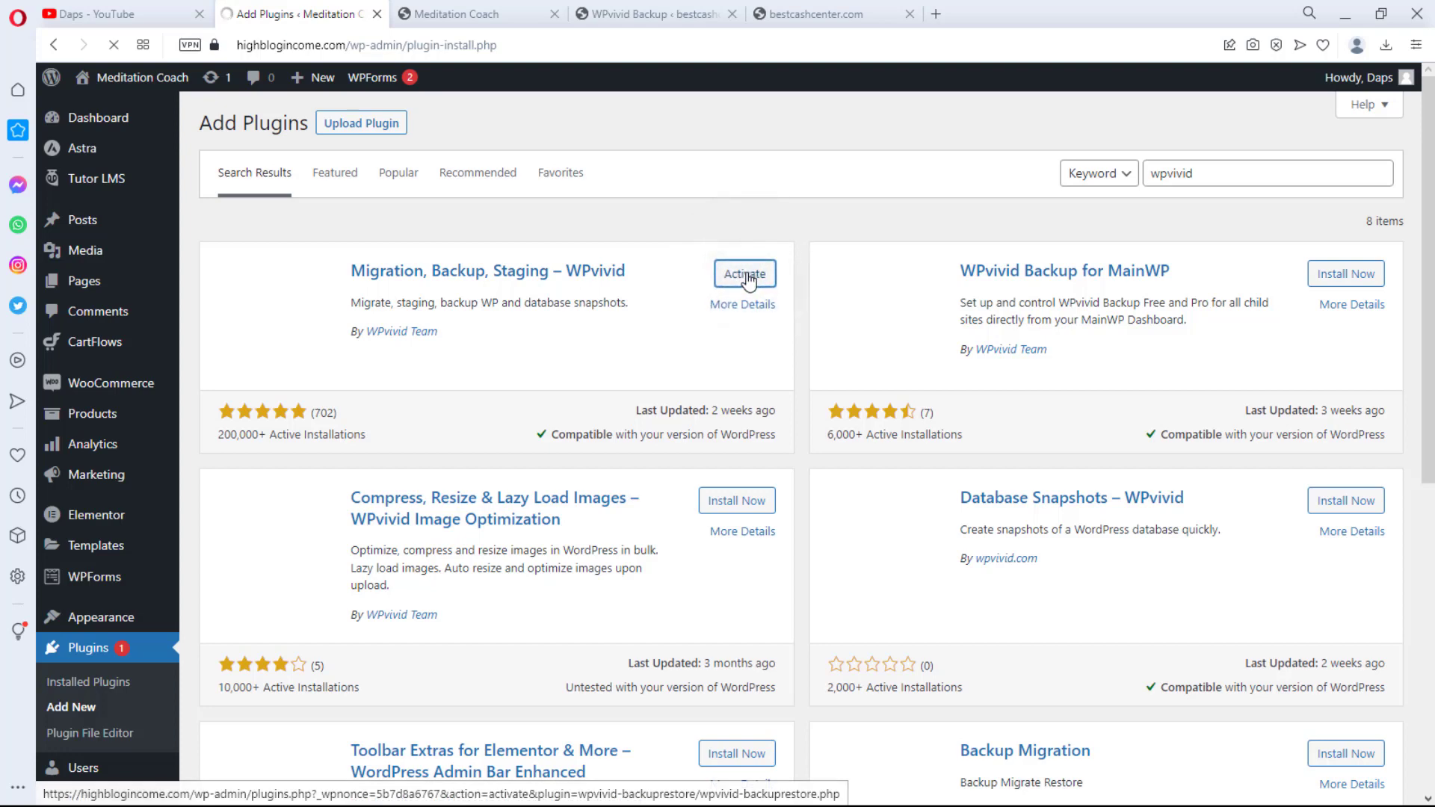
pyautogui.click(745, 272)
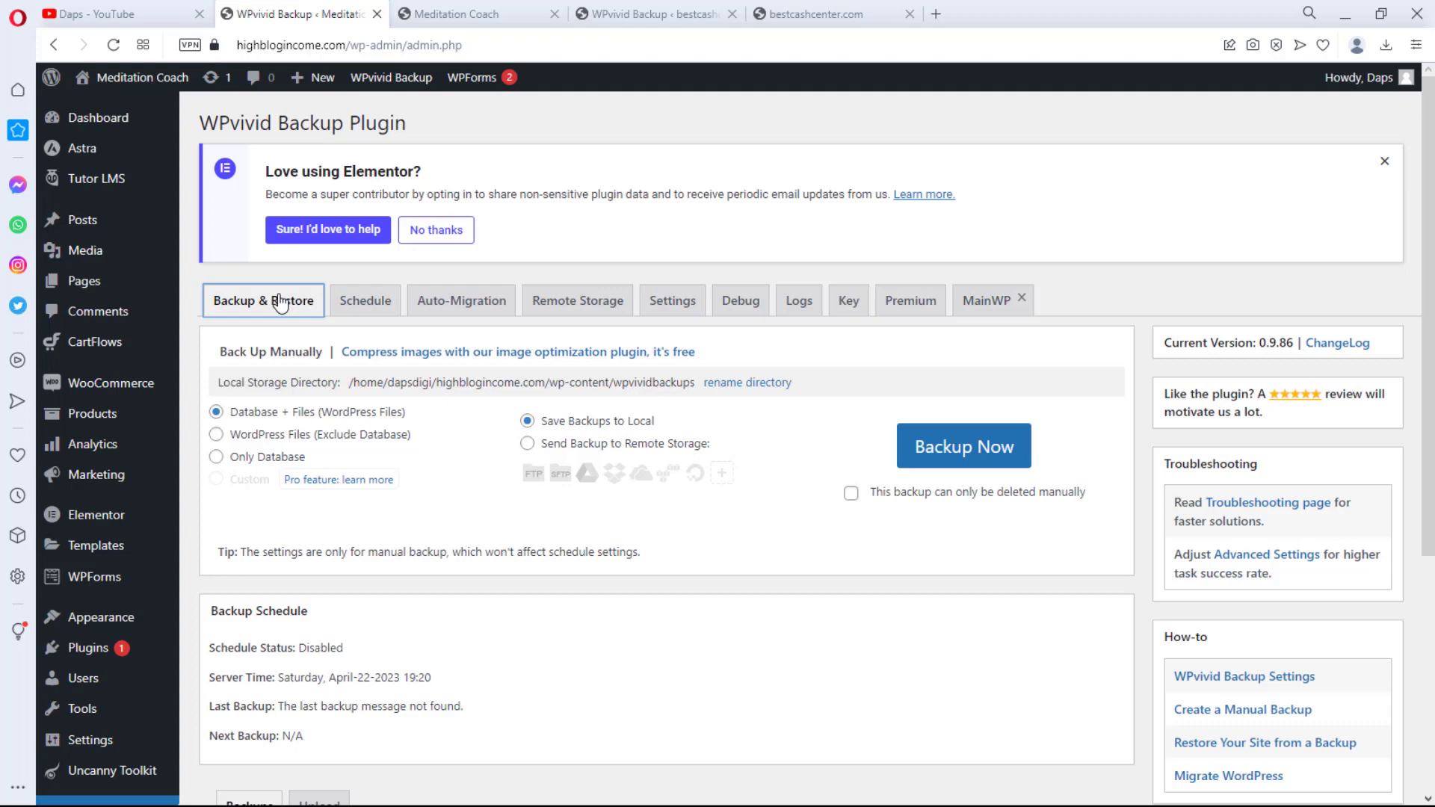
# - Switch to the destination bestcashcenter.com site and its WPvivid Backup admin page
pyautogui.click(828, 13)
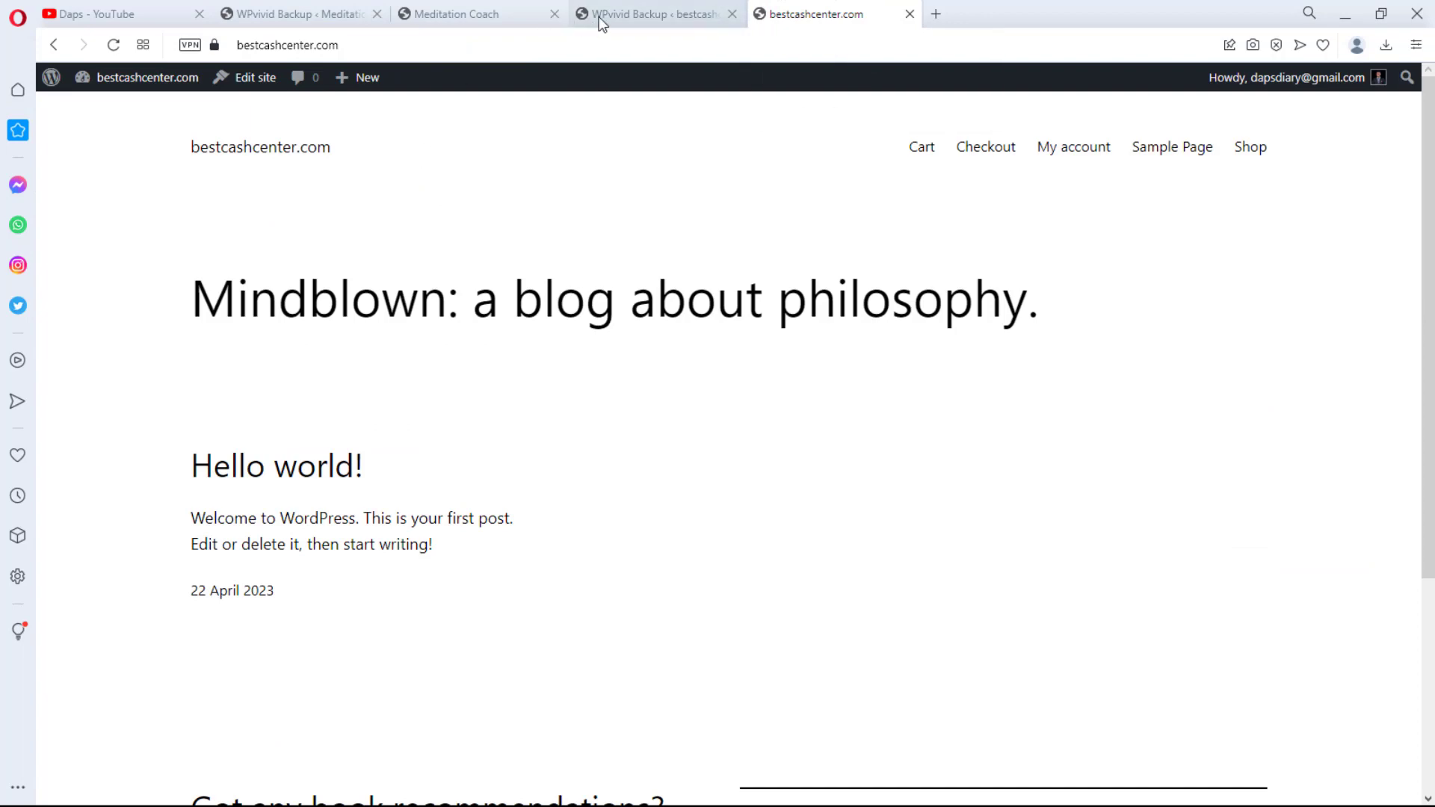
pyautogui.click(655, 14)
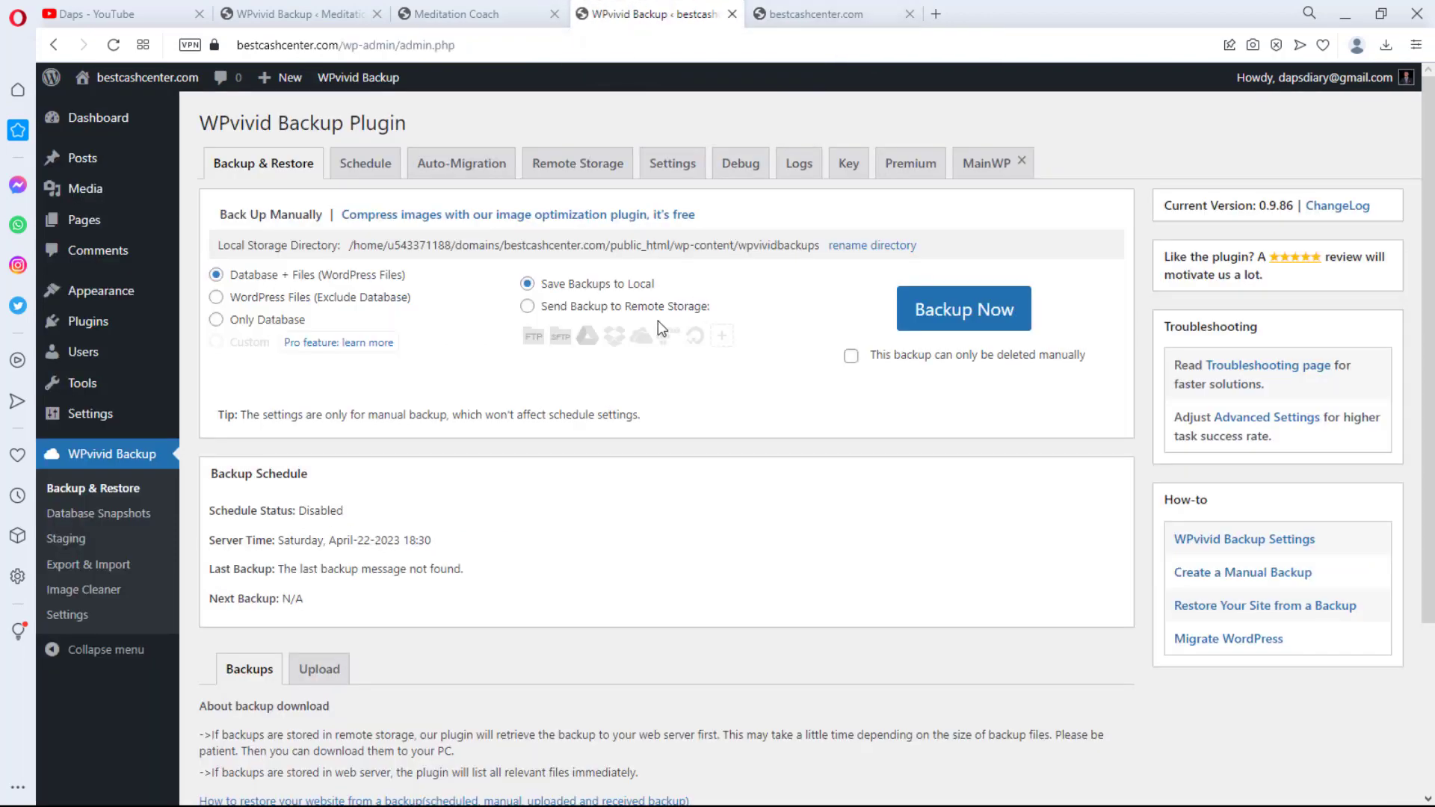
pyautogui.moveTo(641, 334)
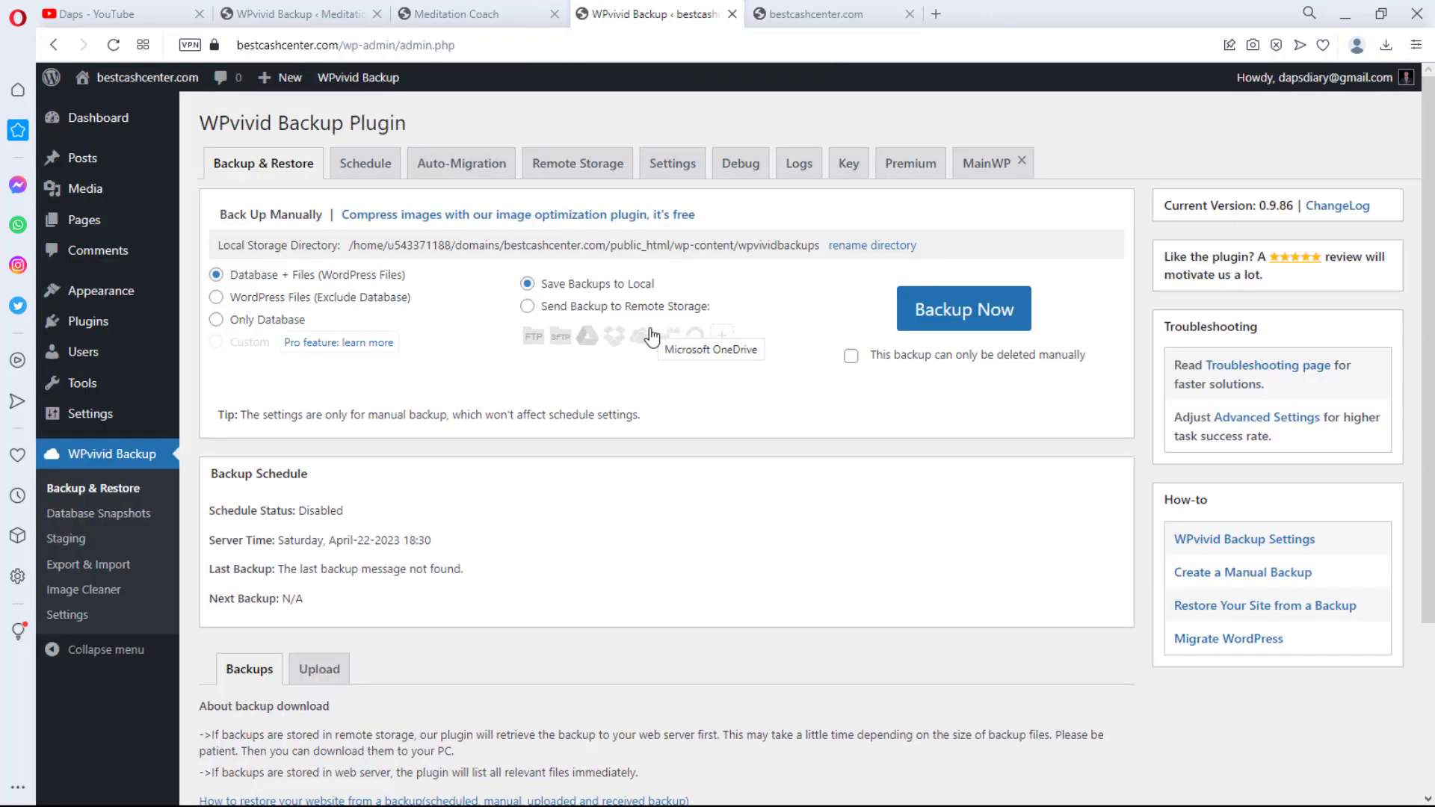
pyautogui.moveTo(727, 357)
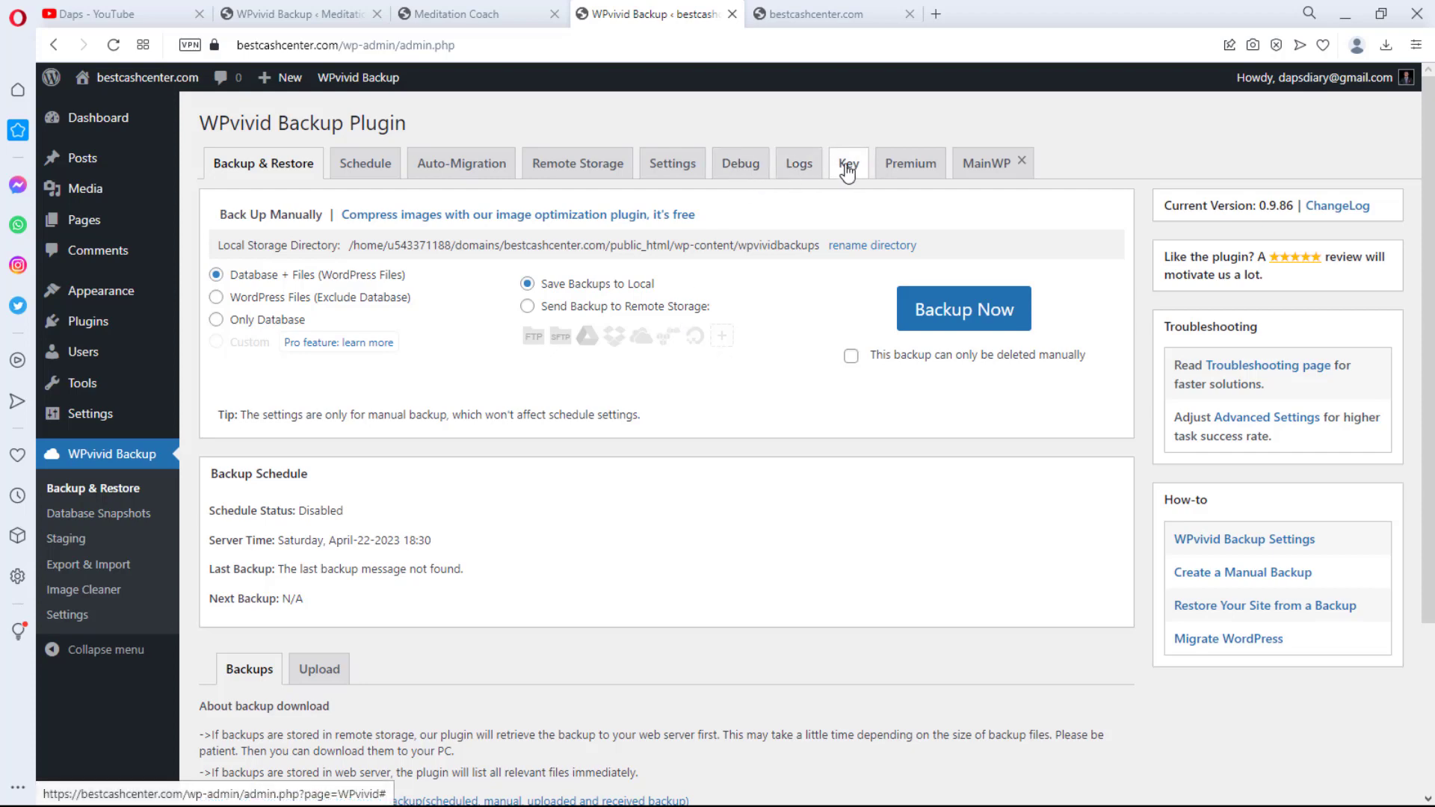
# - Generate a migration key in WPvivid's Key section on bestcashcenter.com and copy it
pyautogui.click(846, 163)
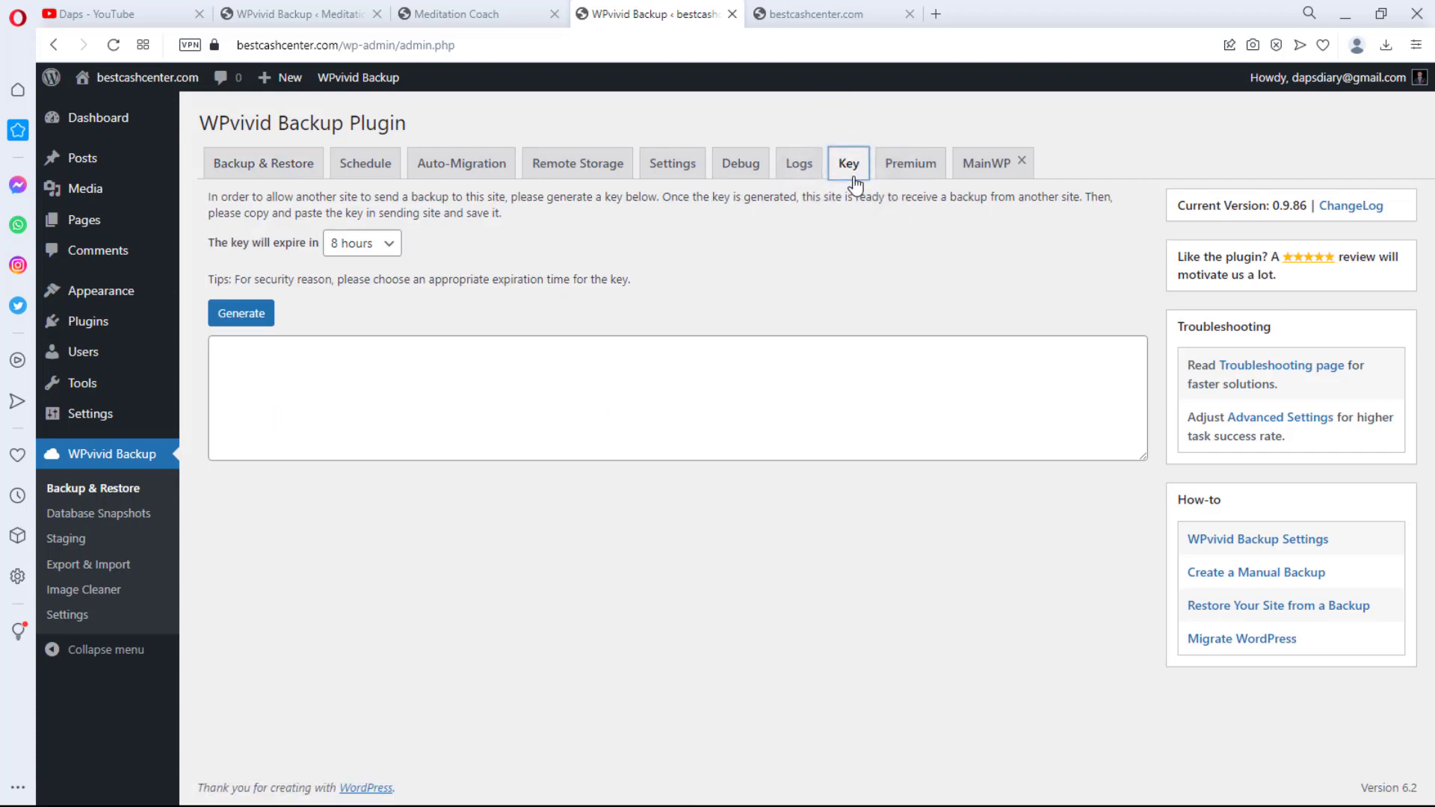
pyautogui.moveTo(82, 352)
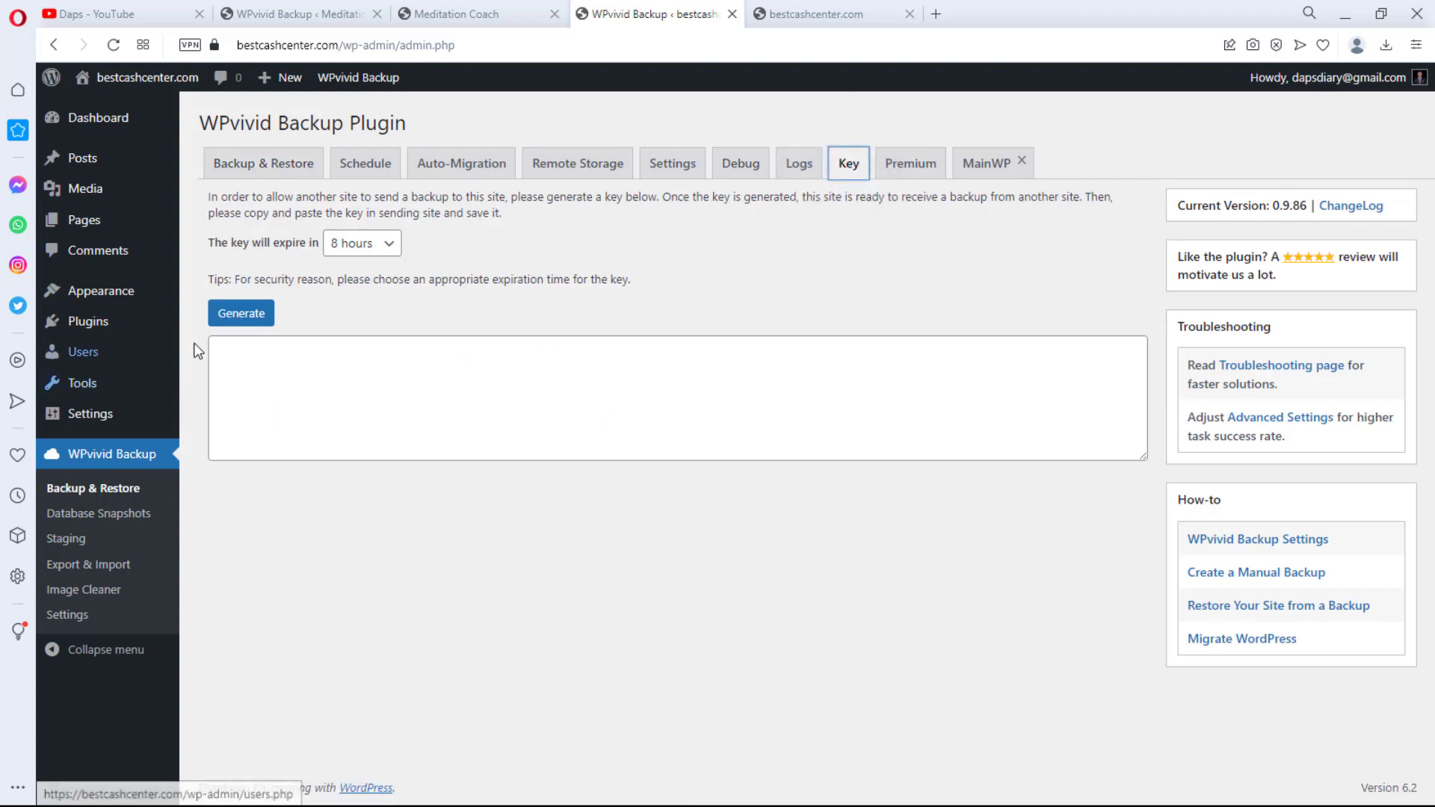
pyautogui.click(241, 313)
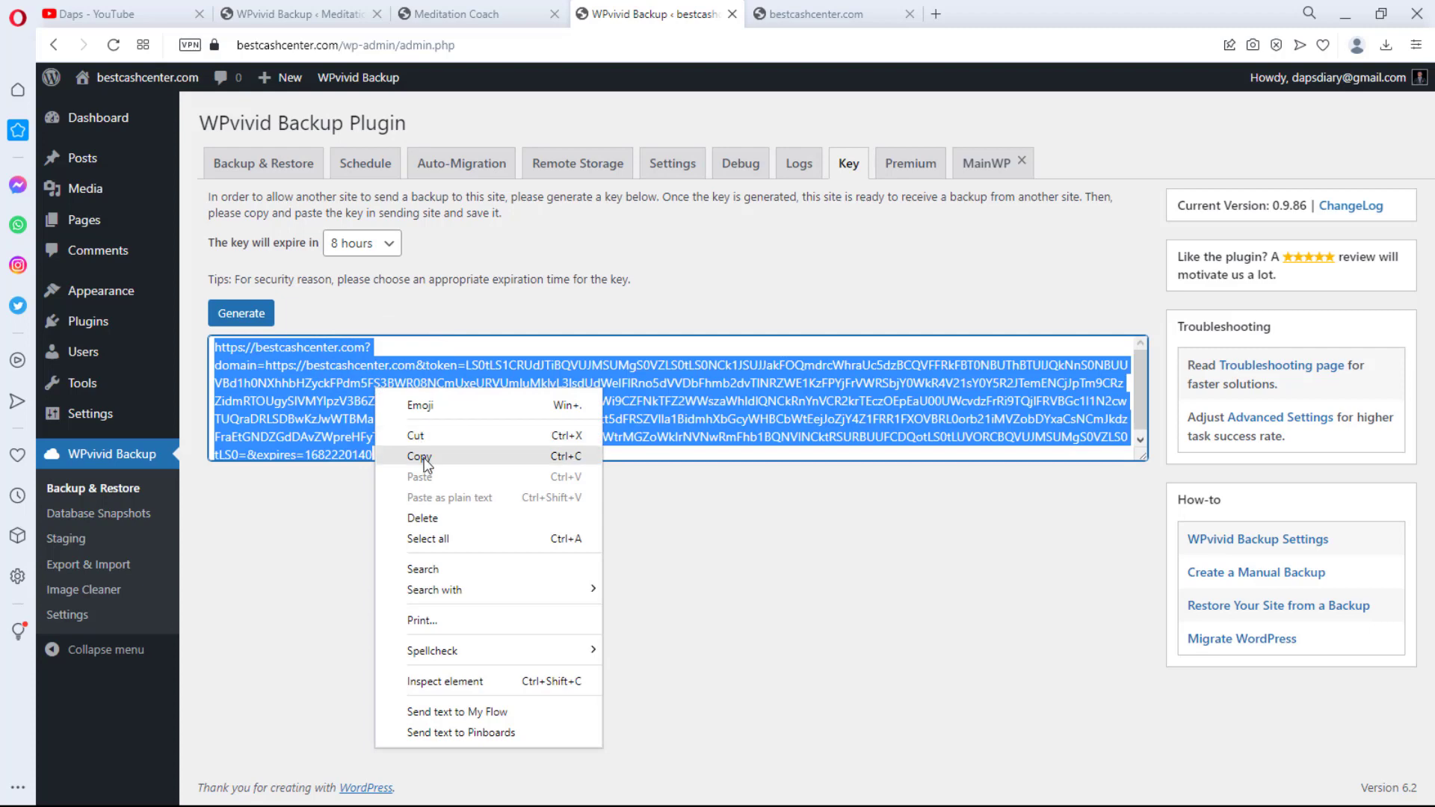
pyautogui.click(420, 456)
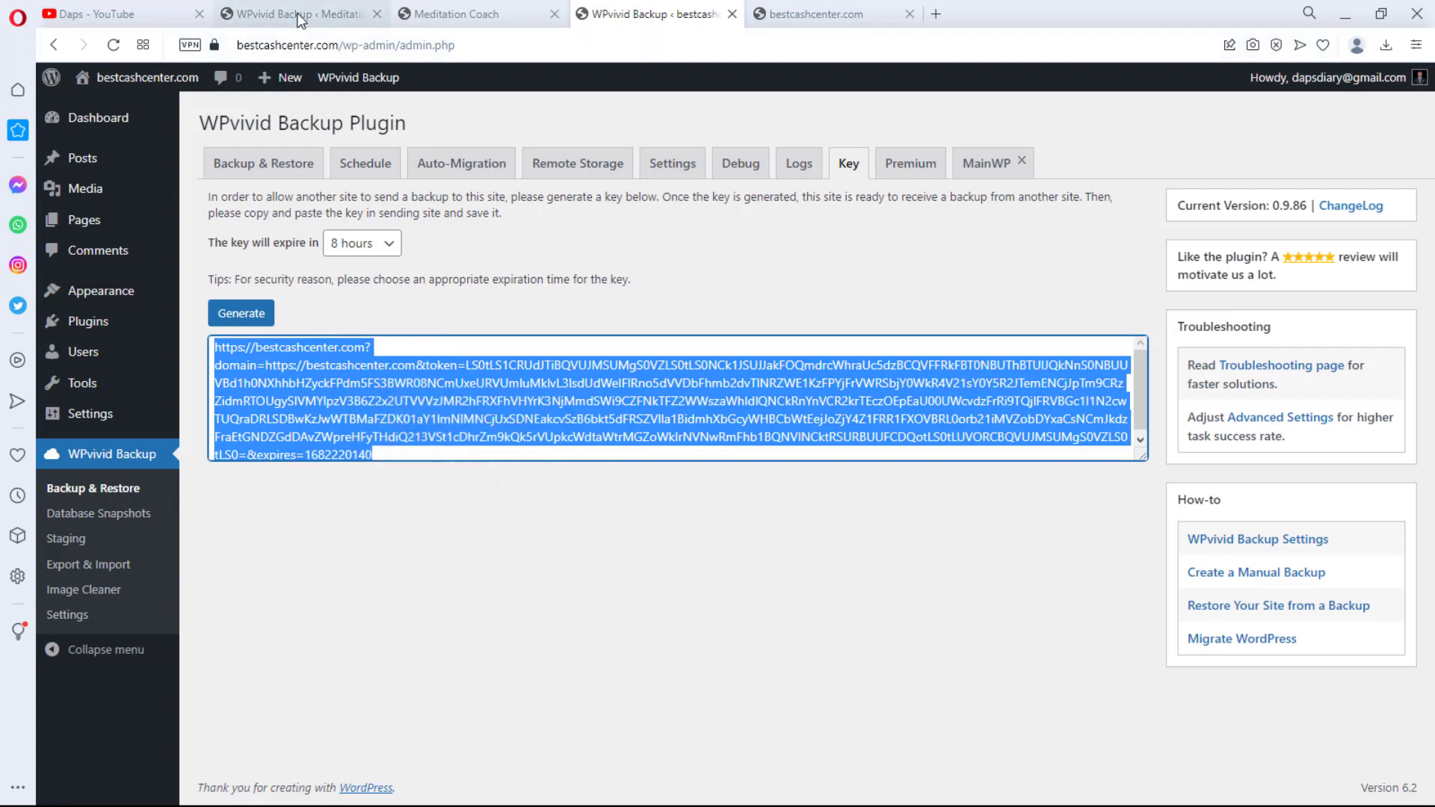
# - On Meditation Coach's Auto-Migration tab, save the pasted bestcashcenter.com key with Database + Files selected
pyautogui.click(293, 13)
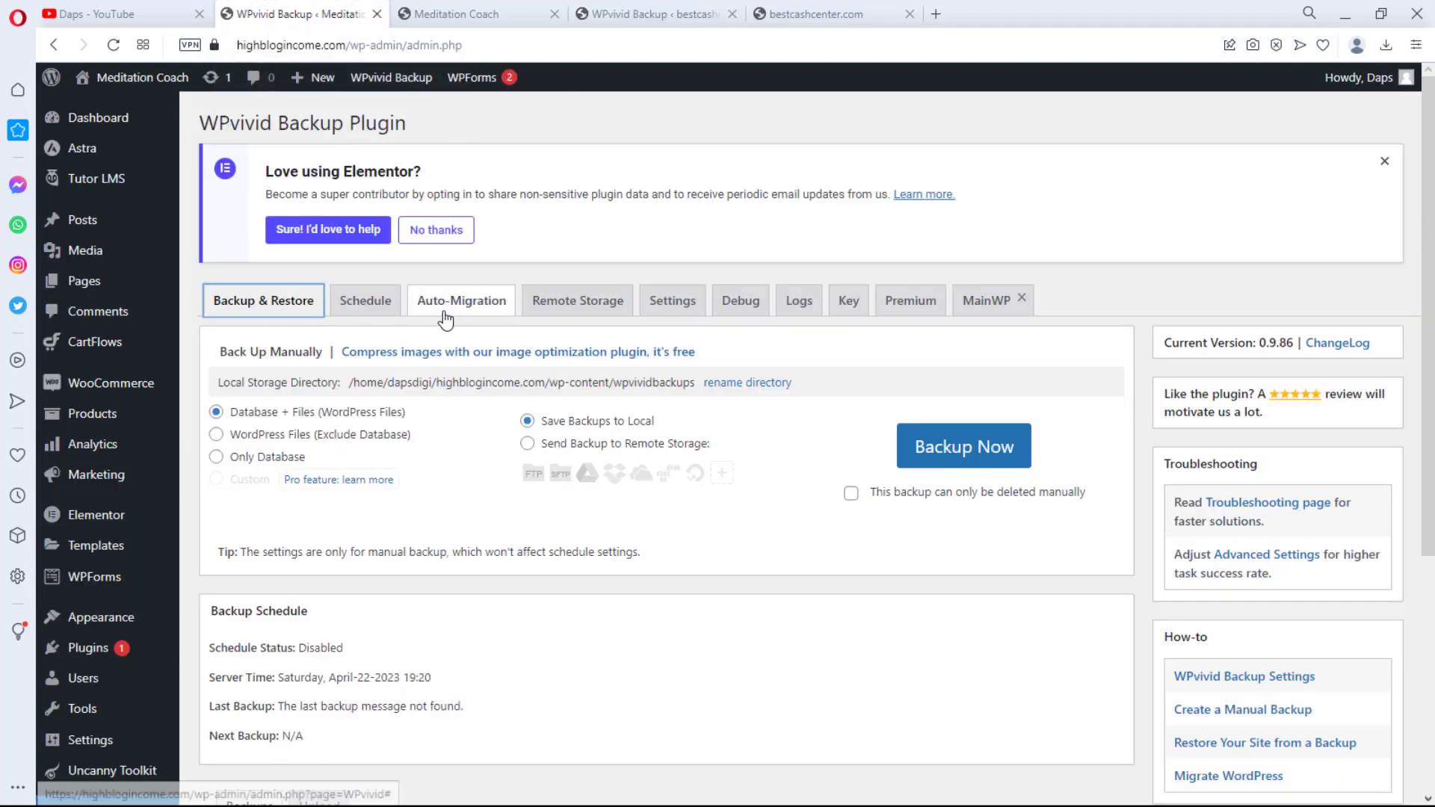
pyautogui.click(462, 300)
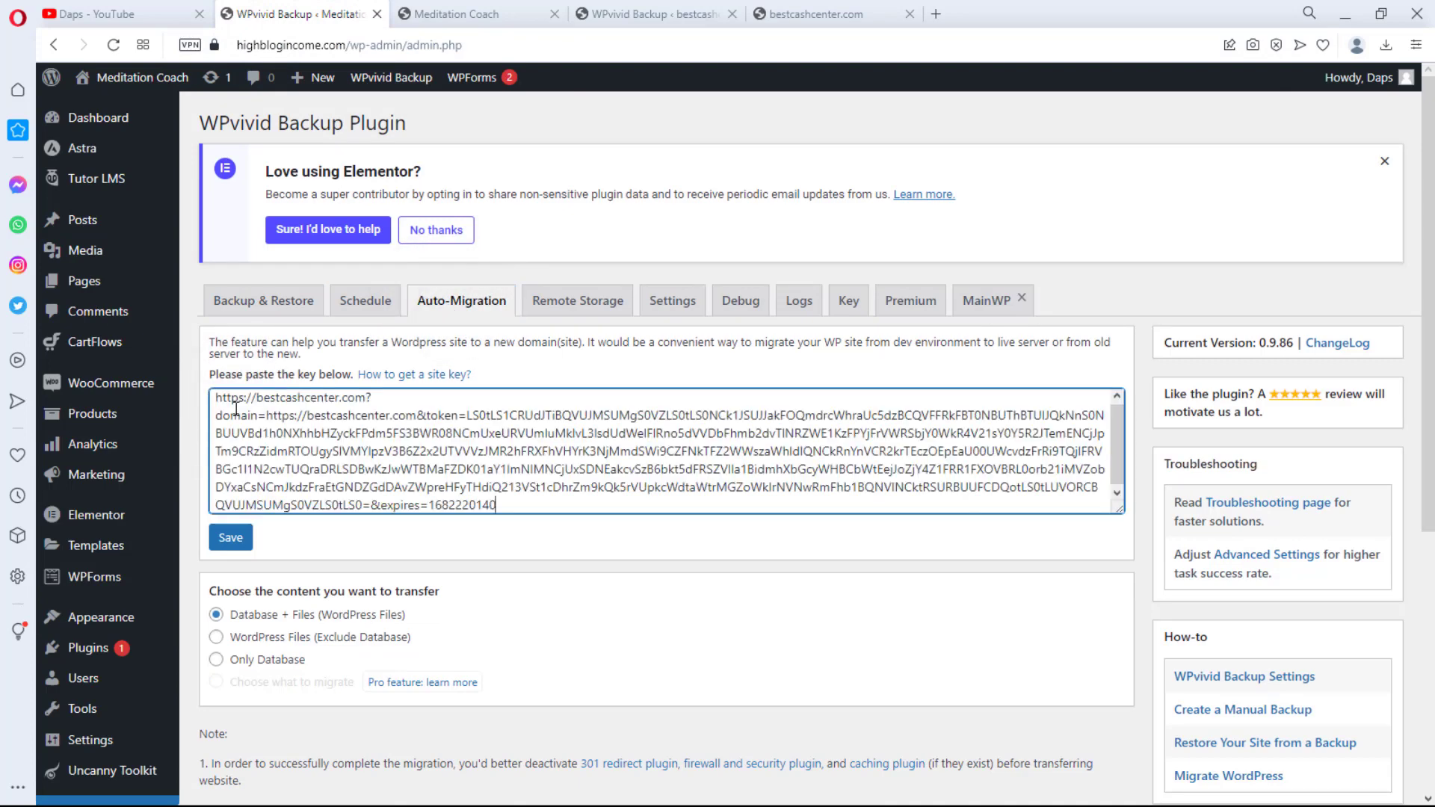
pyautogui.click(230, 536)
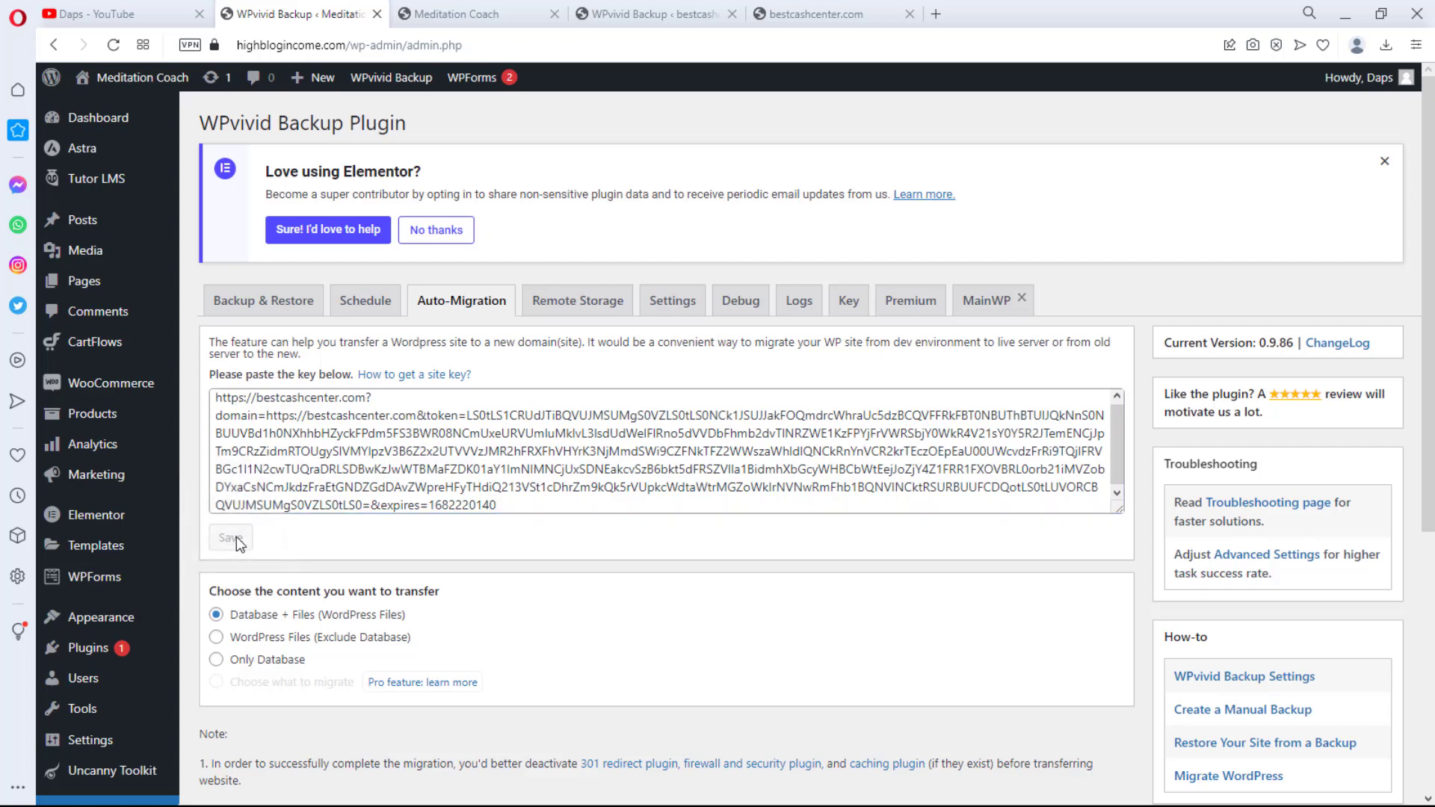
pyautogui.click(231, 537)
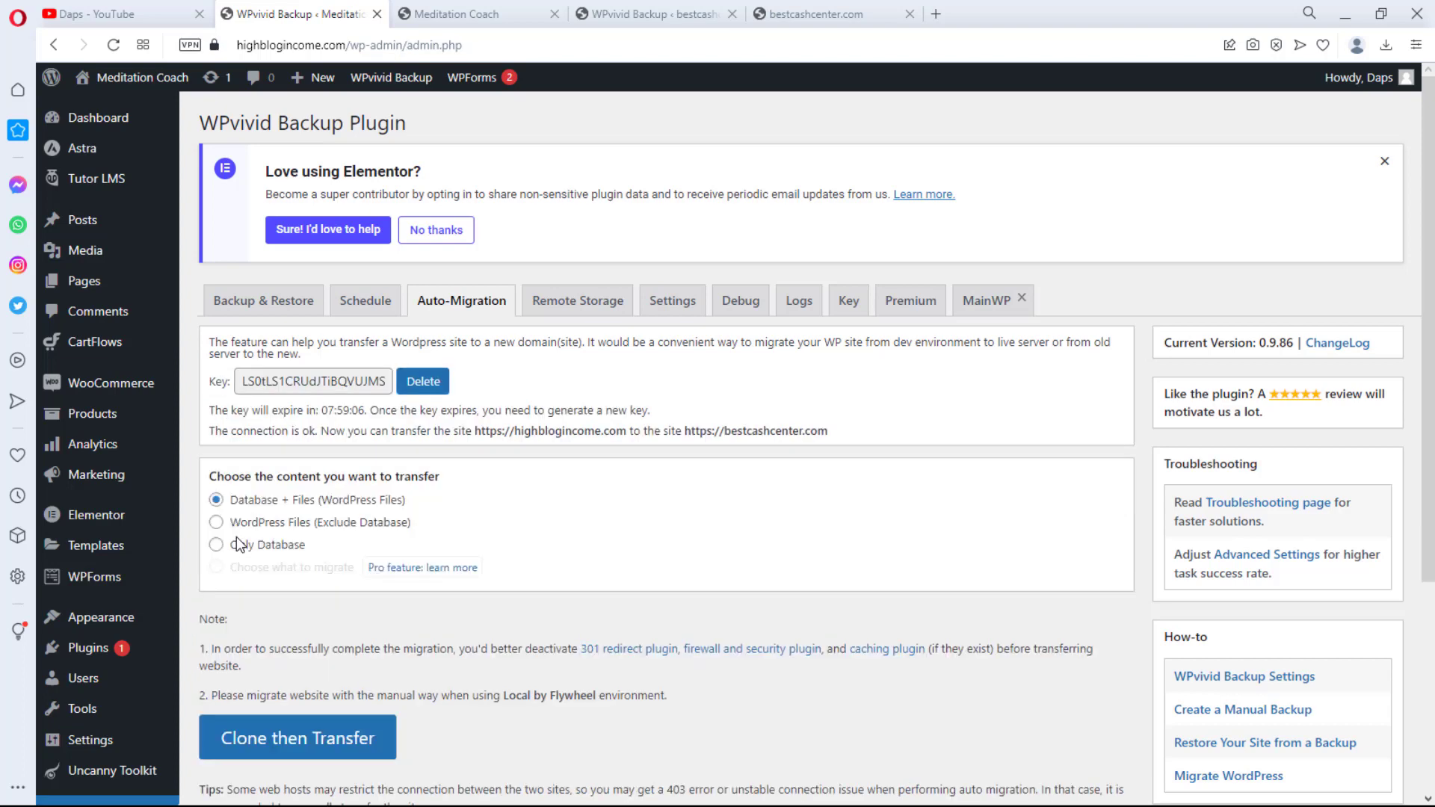
pyautogui.moveTo(232, 448)
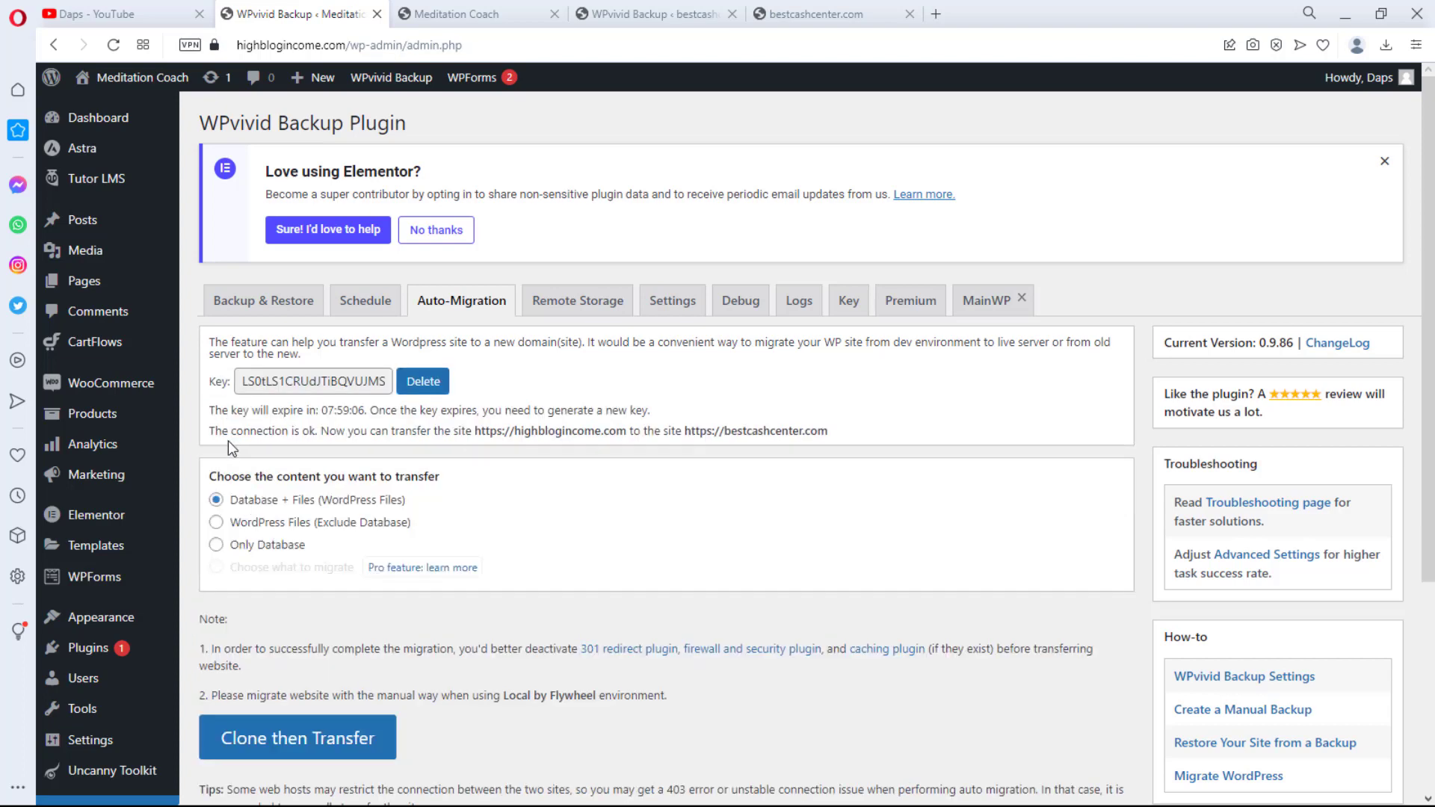
pyautogui.moveTo(350, 447)
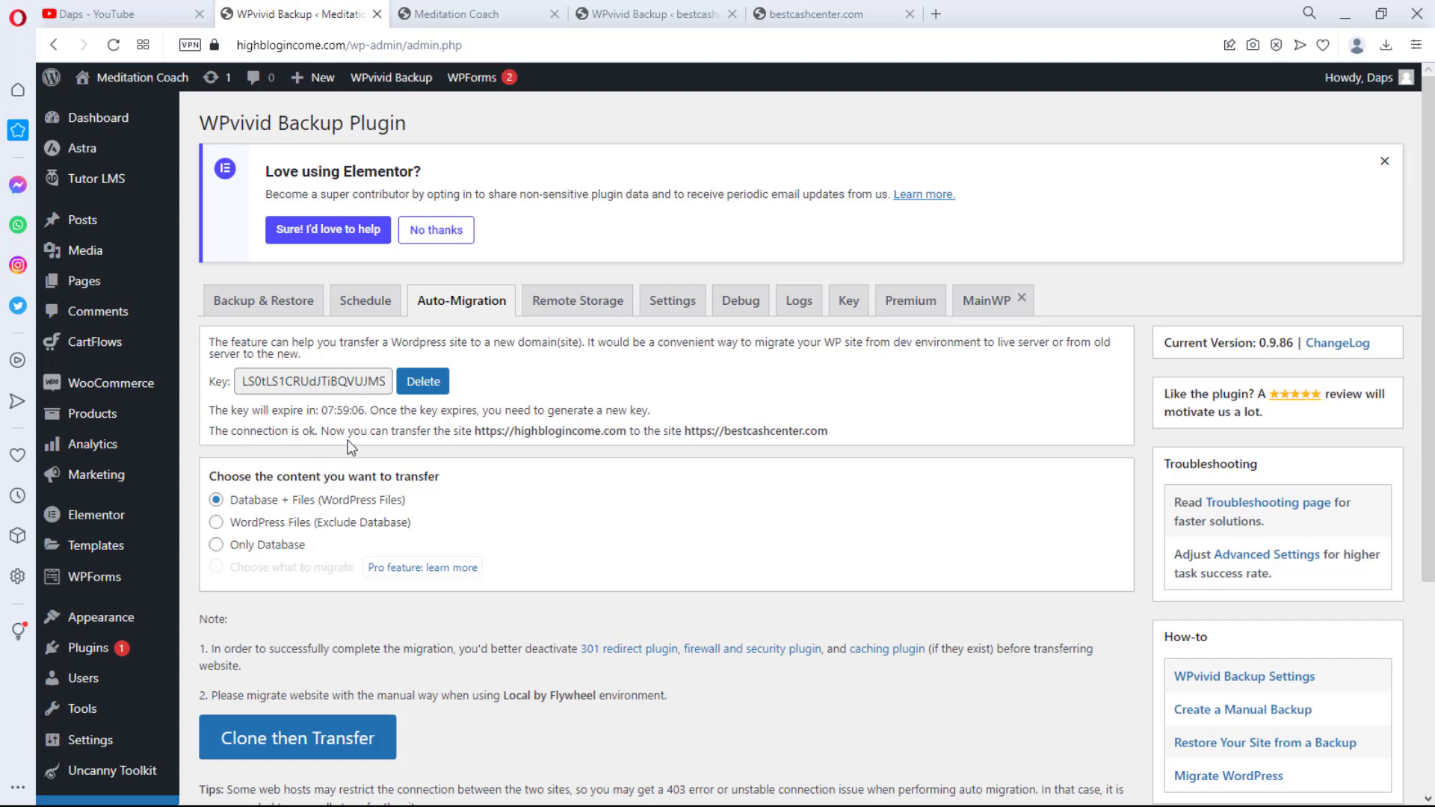
pyautogui.moveTo(504, 436)
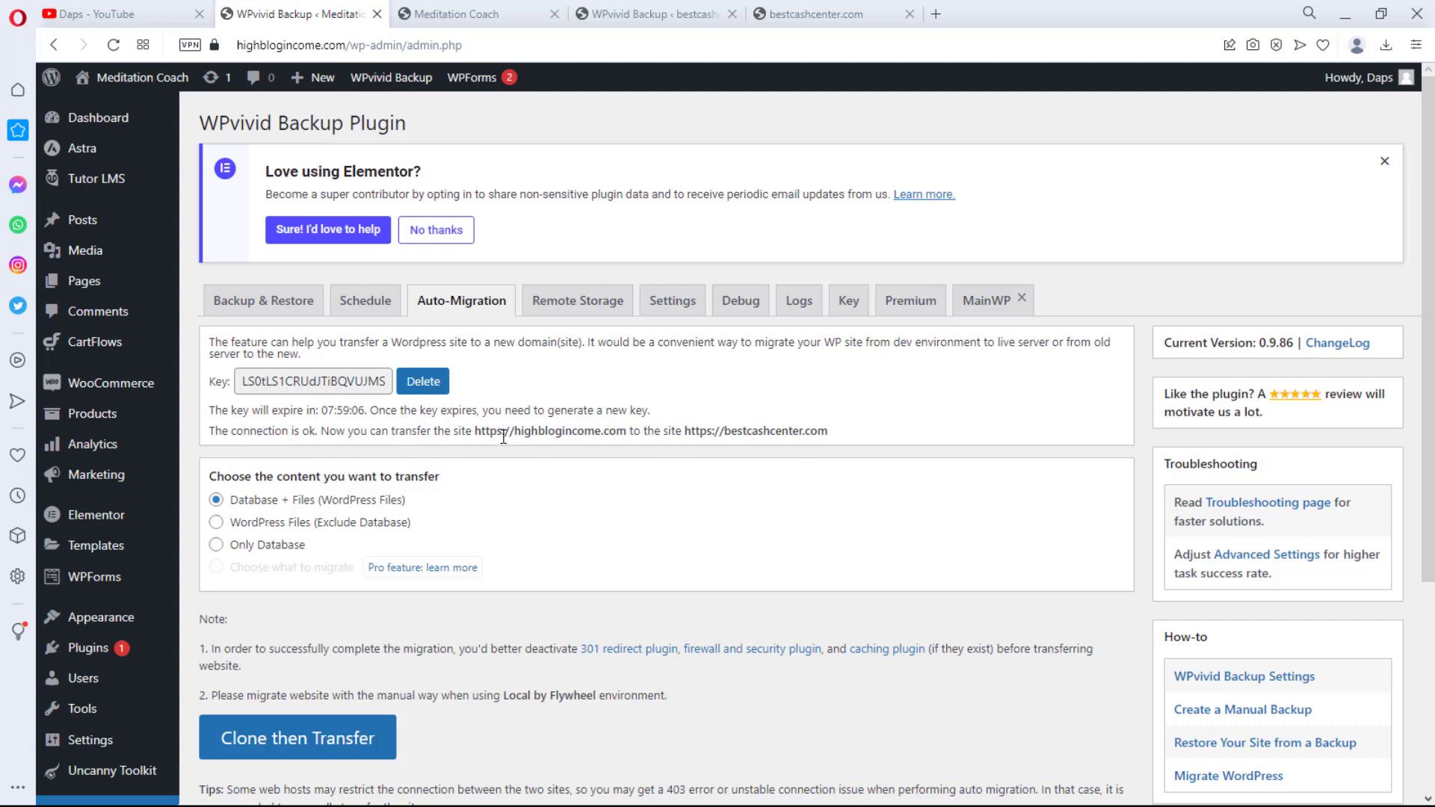
pyautogui.moveTo(794, 431)
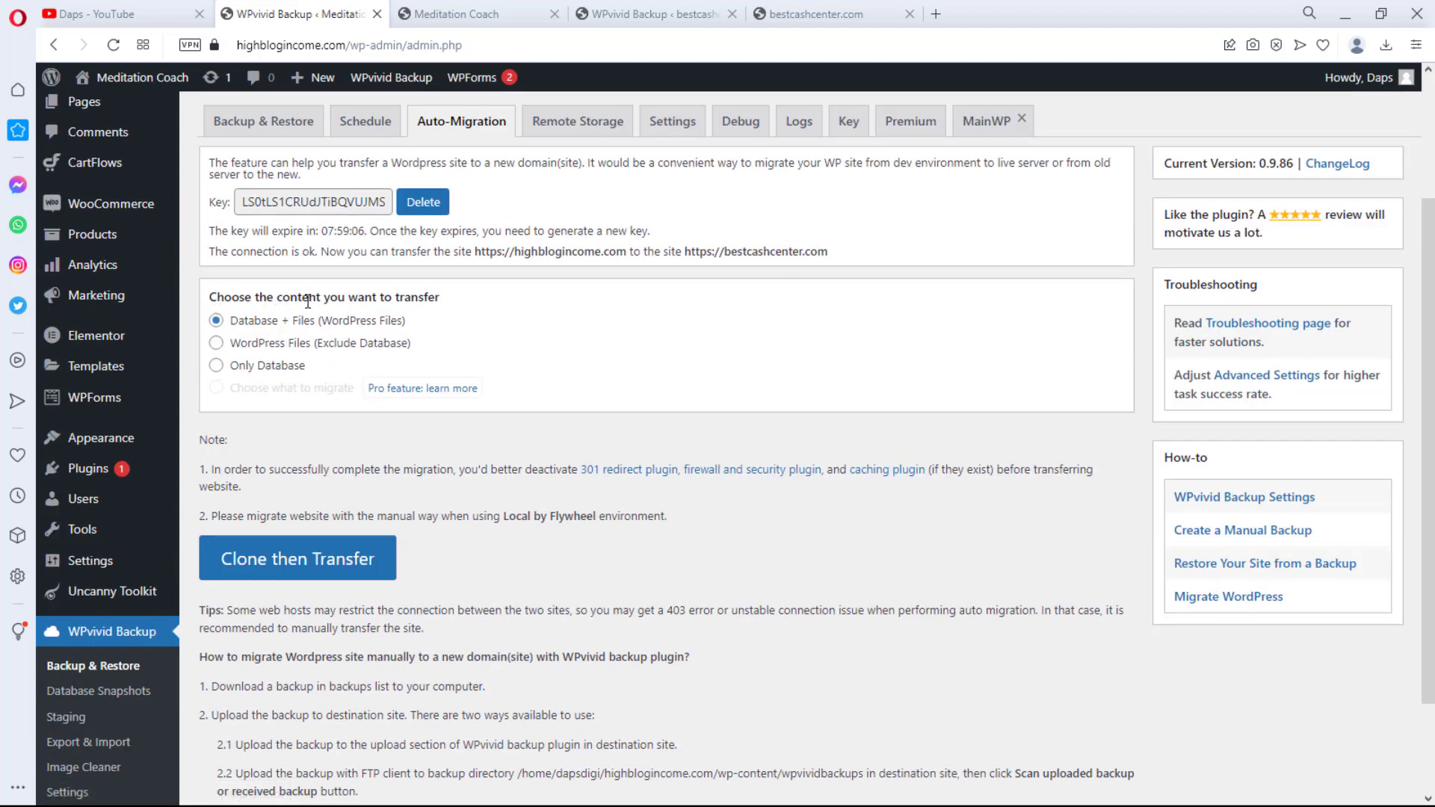
pyautogui.moveTo(361, 293)
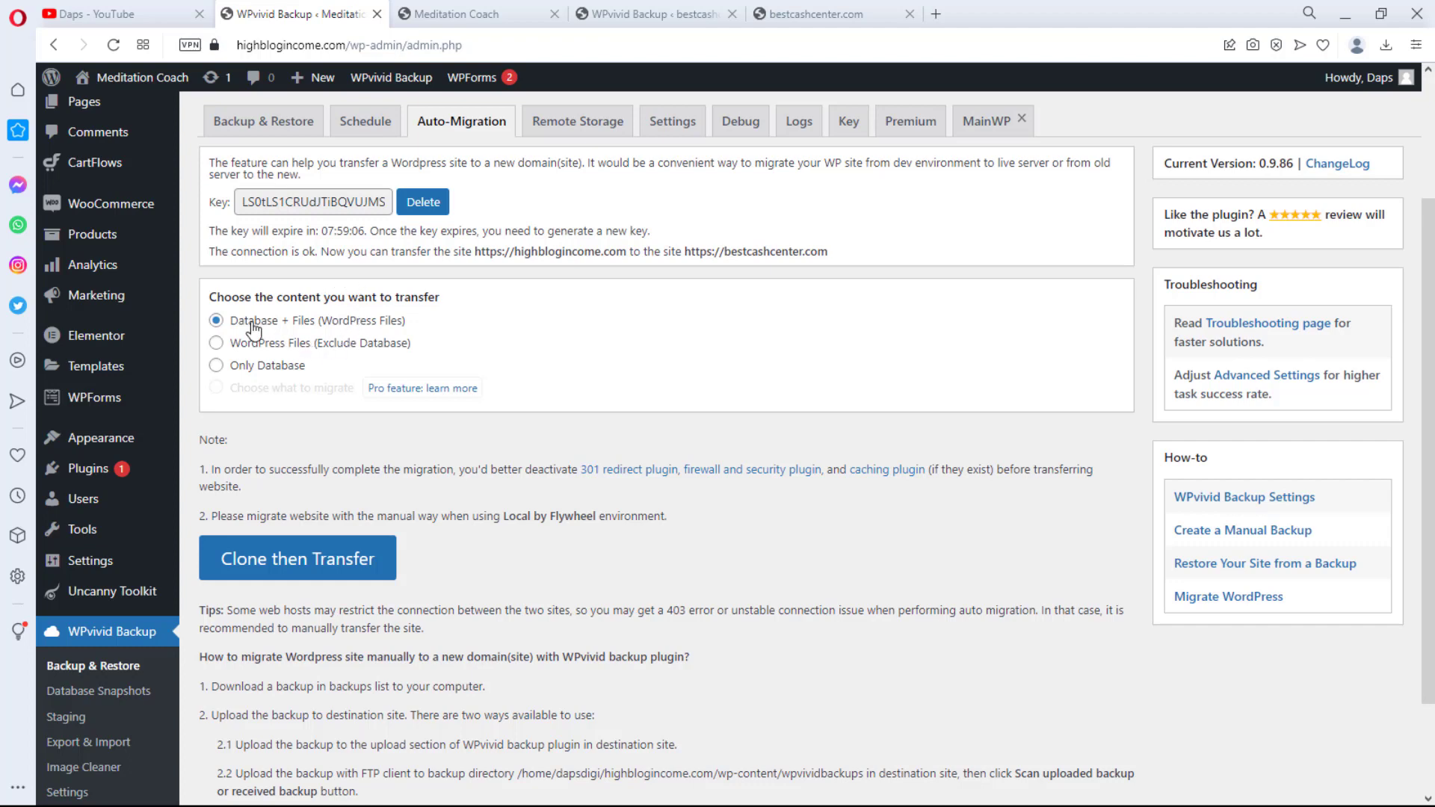
pyautogui.moveTo(272, 329)
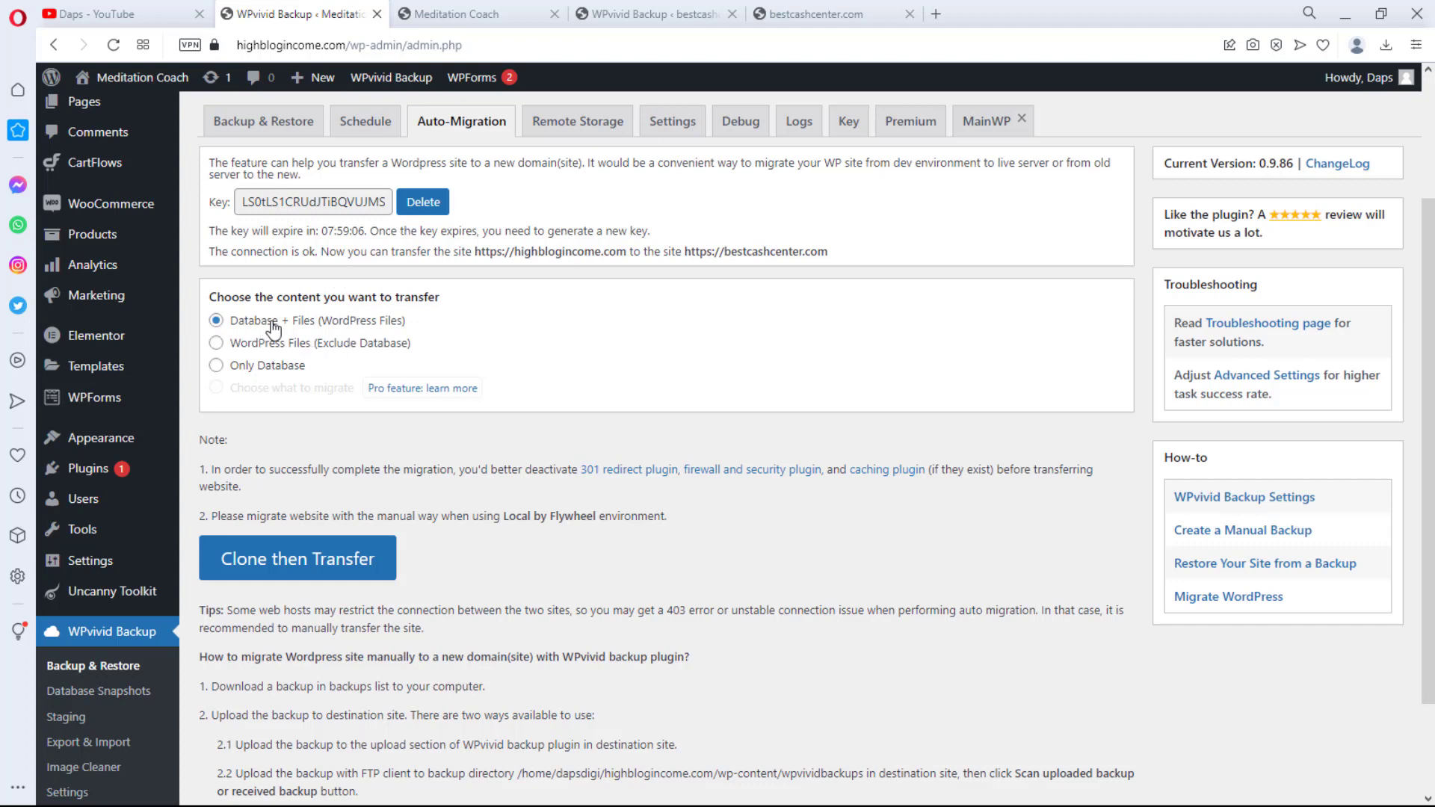
pyautogui.scroll(-3)
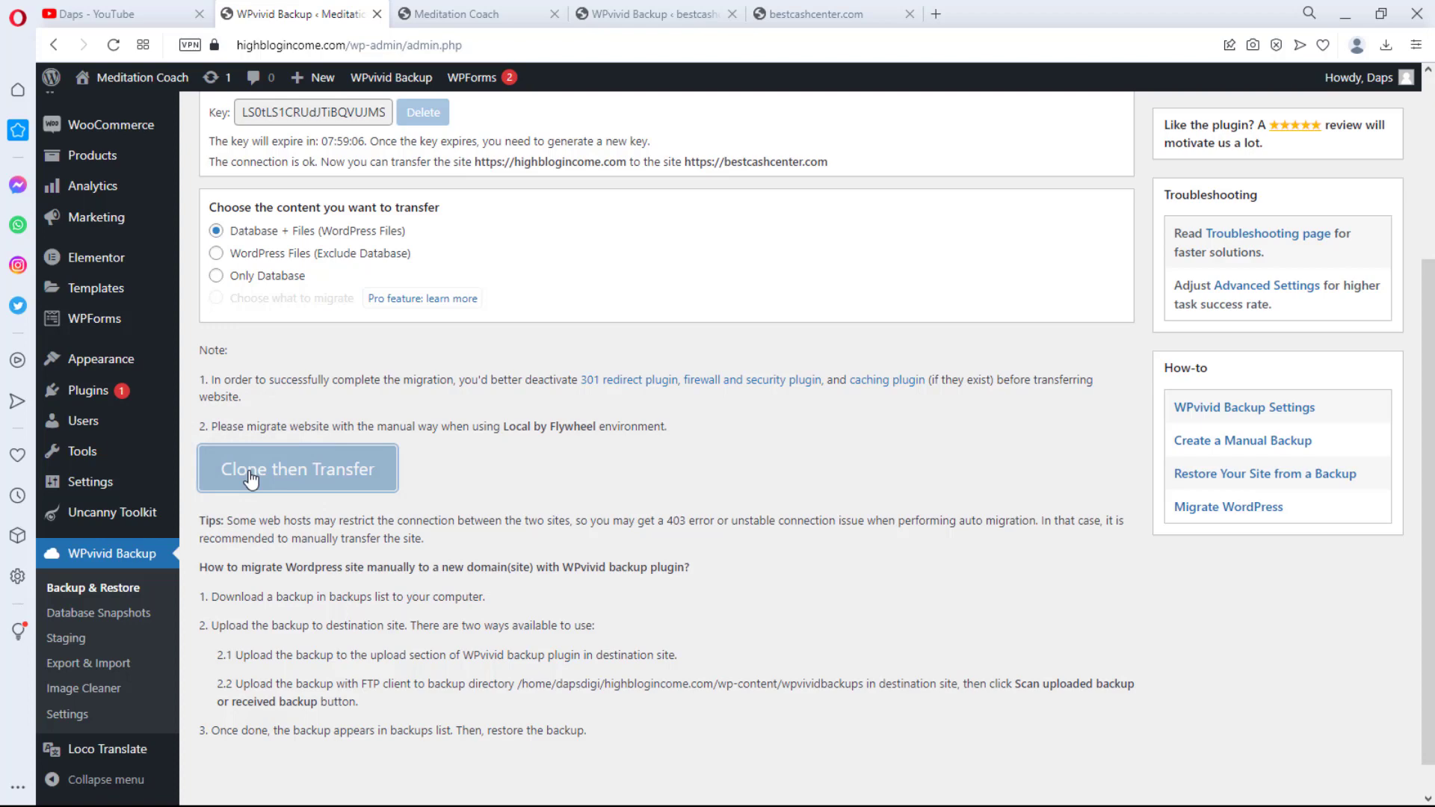
# - Start 'Clone then Transfer' to back up and send the site to bestcashcenter.com
pyautogui.click(296, 468)
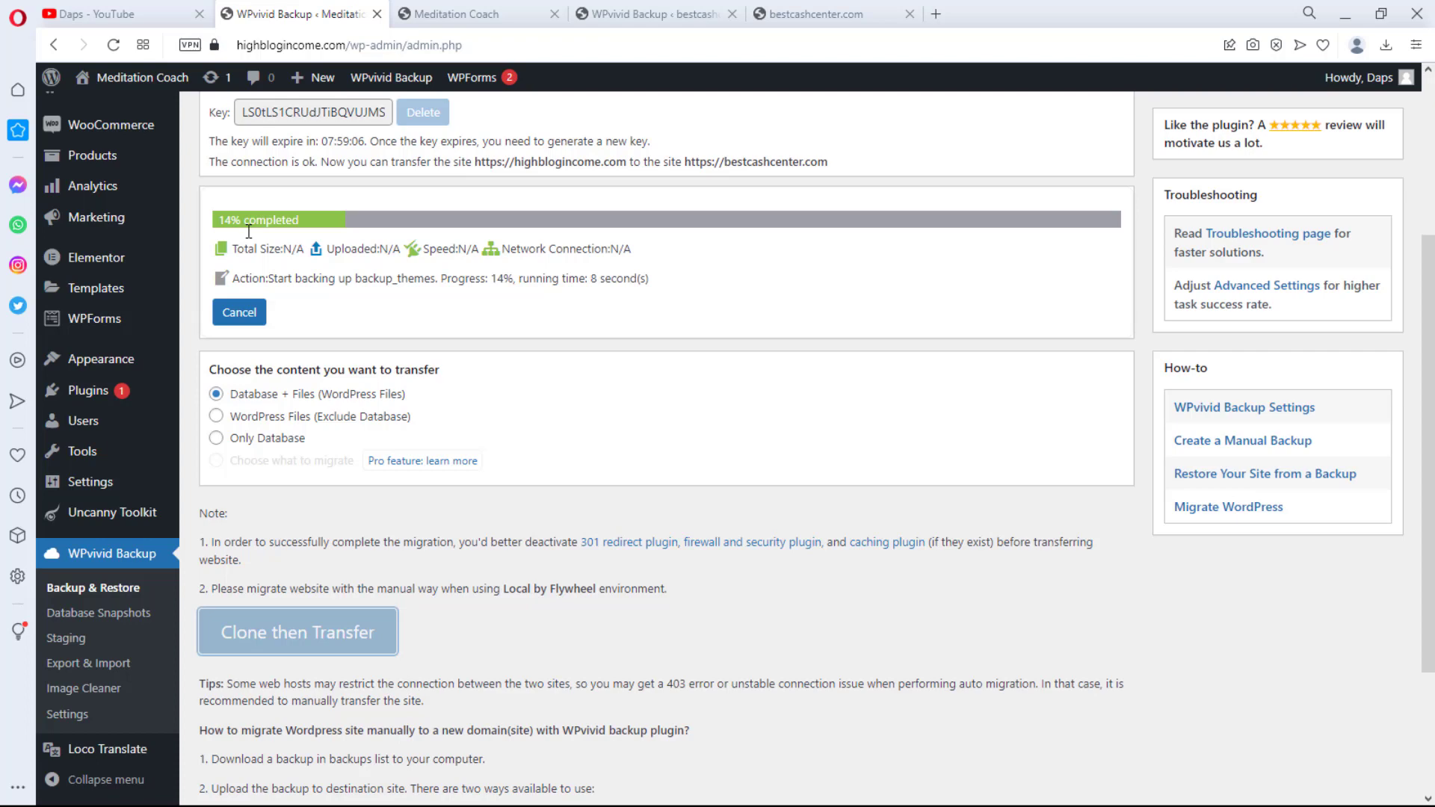
pyautogui.moveTo(289, 239)
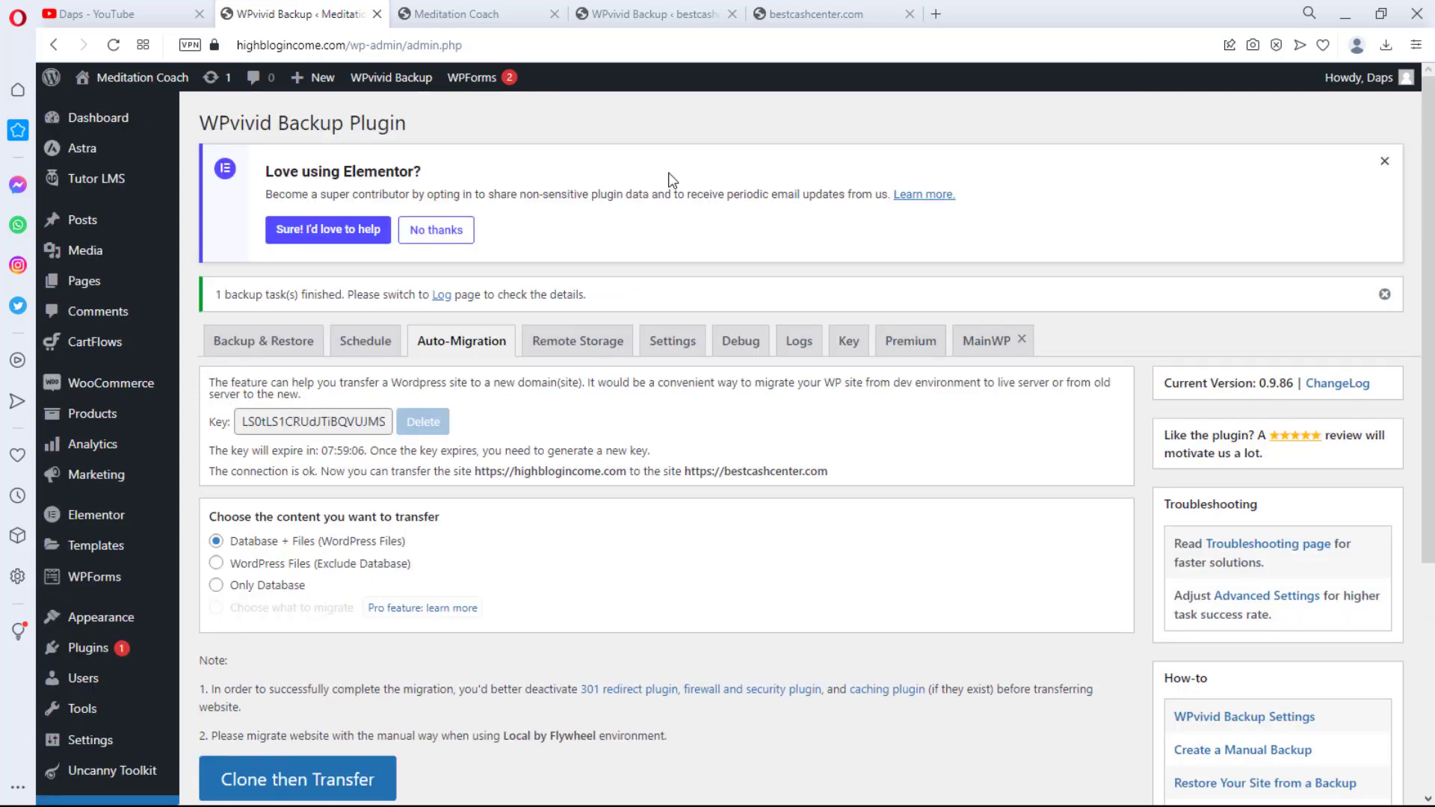
pyautogui.moveTo(259, 314)
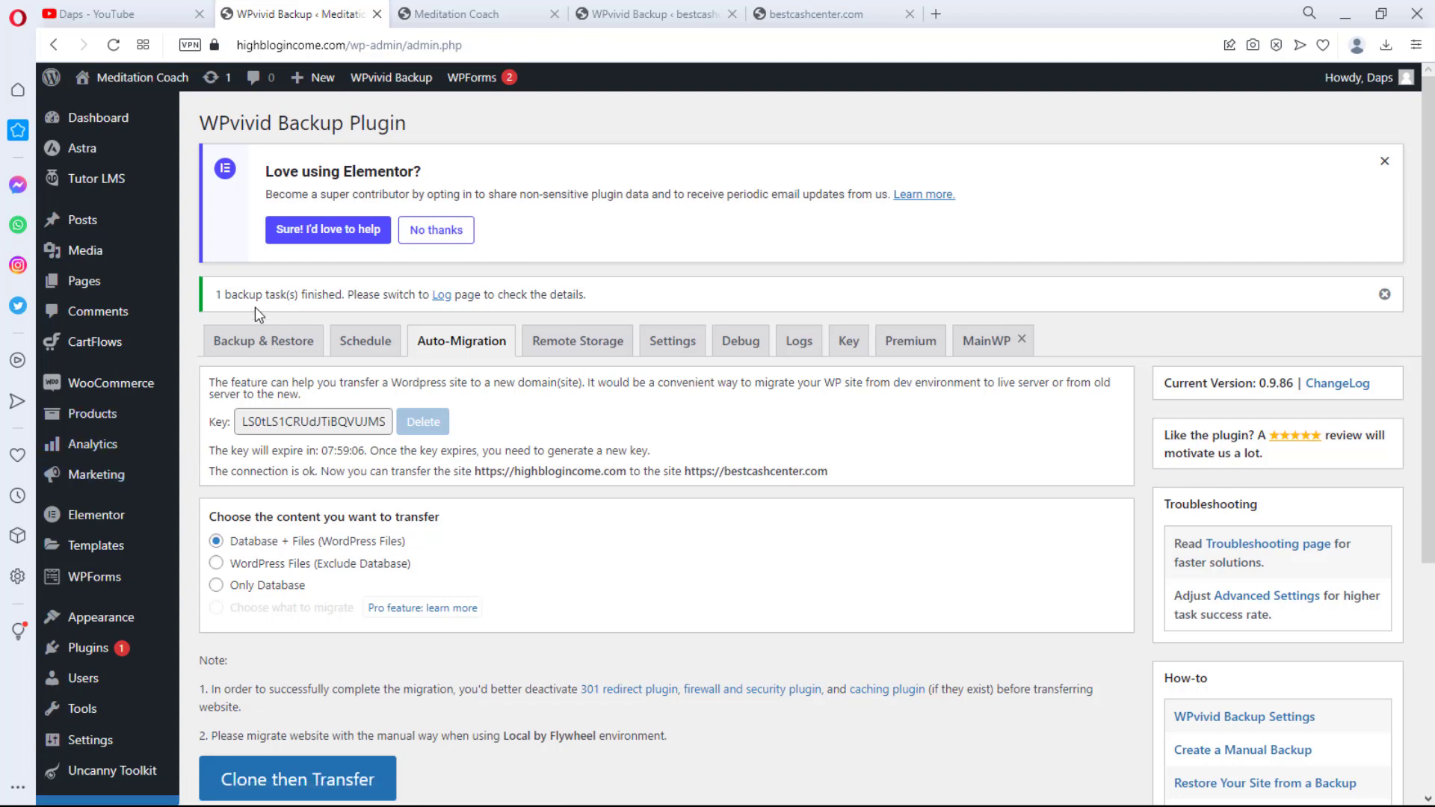
pyautogui.moveTo(413, 320)
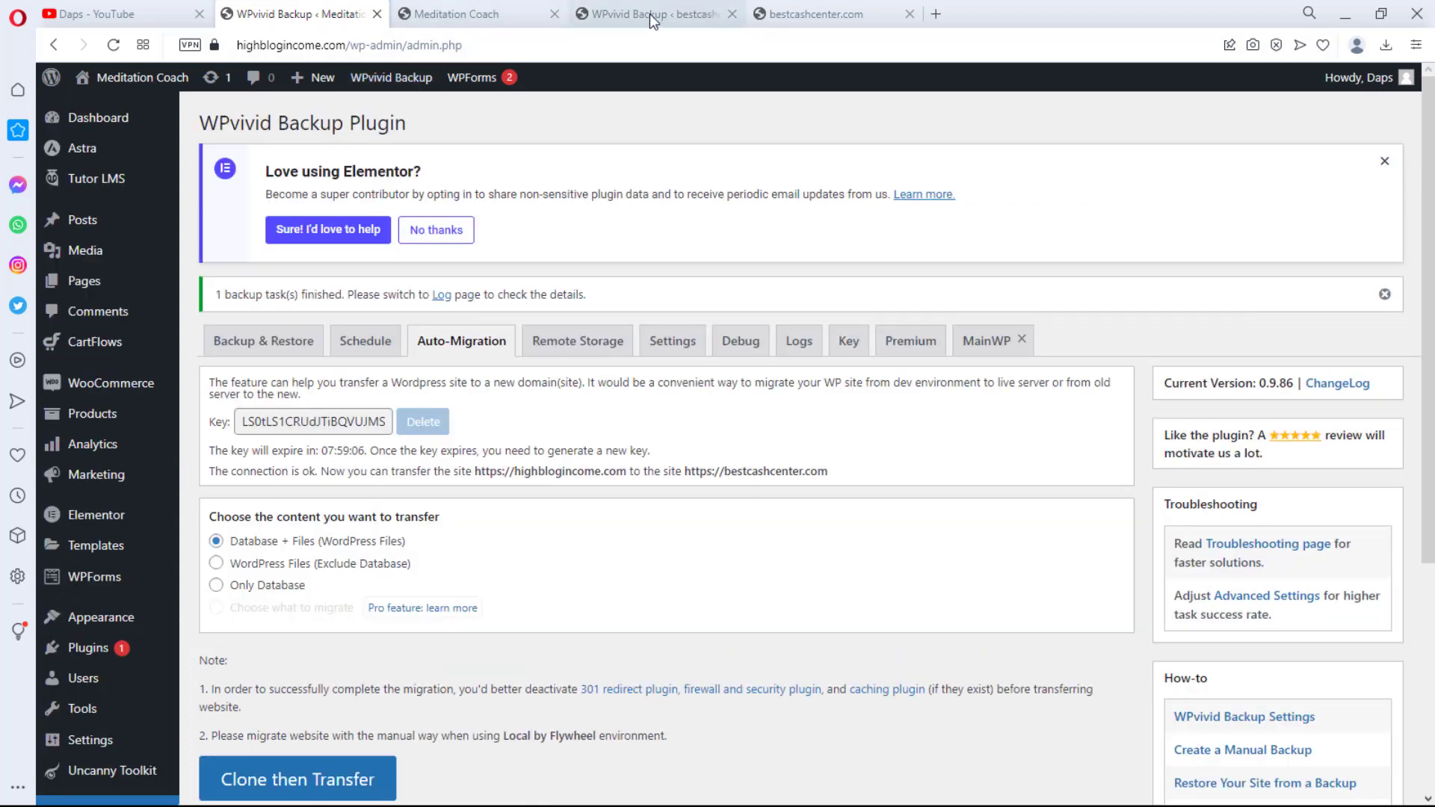
# - In bestcashcenter.com's Backup & Restore, scan for the received Apr-22-2023 migration backup
pyautogui.click(651, 13)
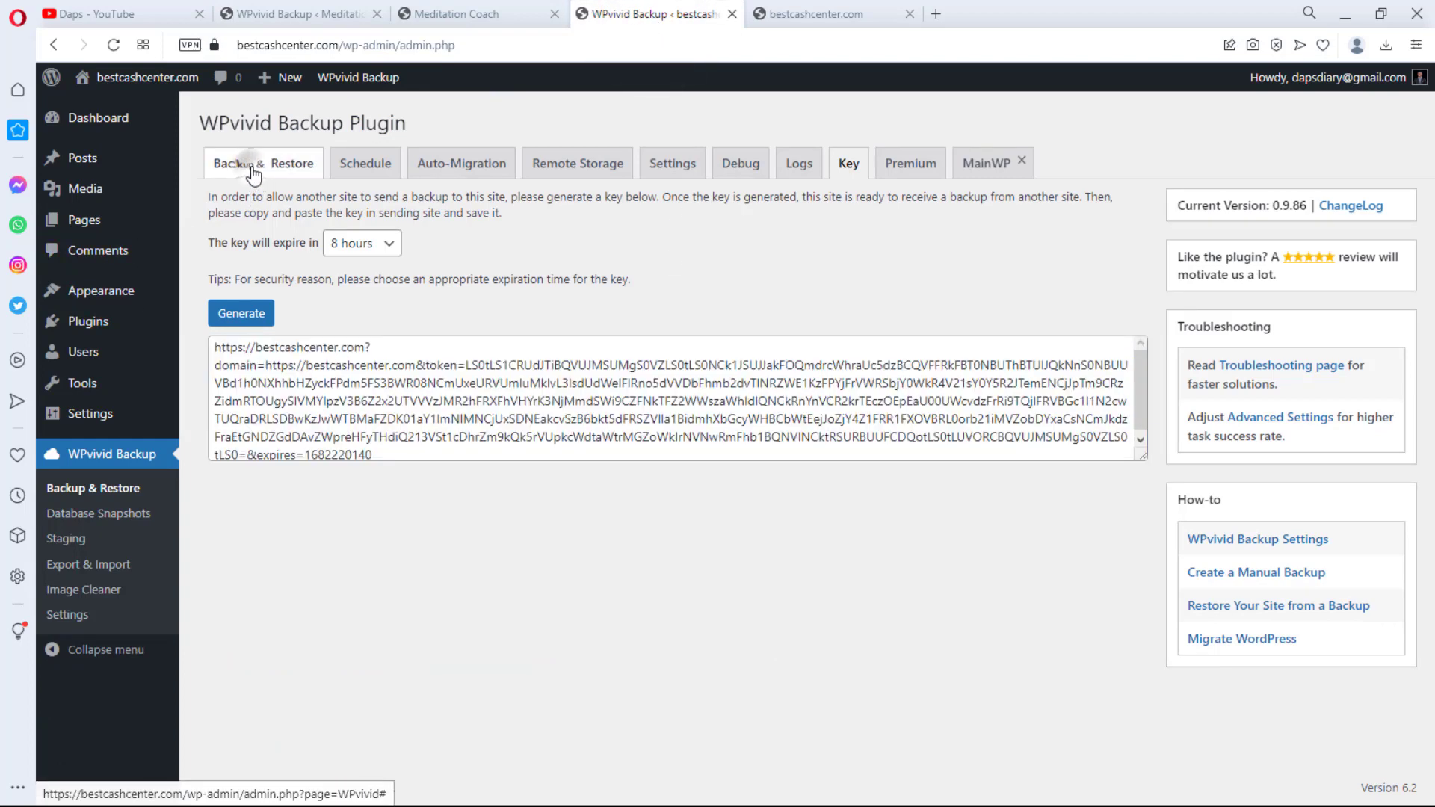
pyautogui.click(261, 163)
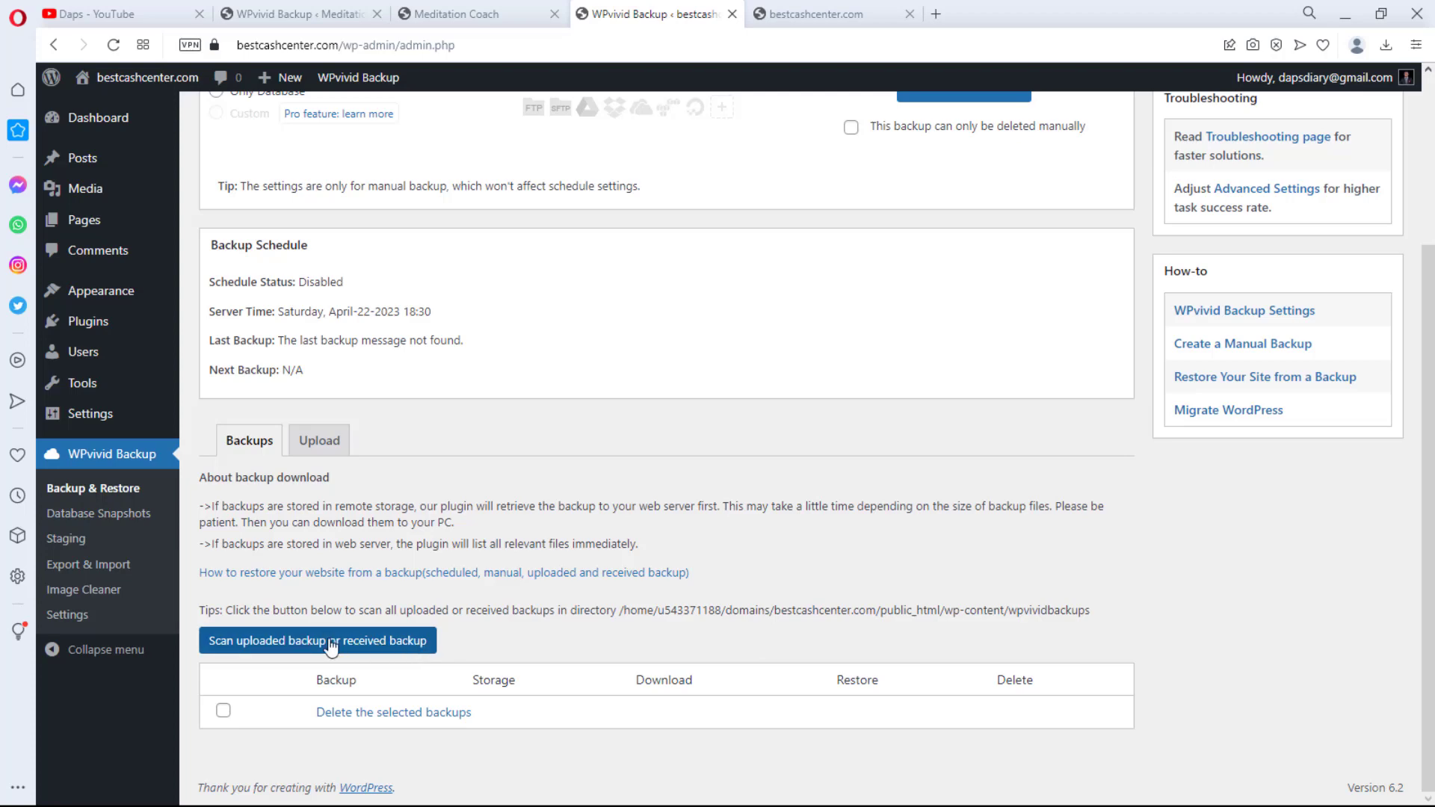
pyautogui.click(317, 639)
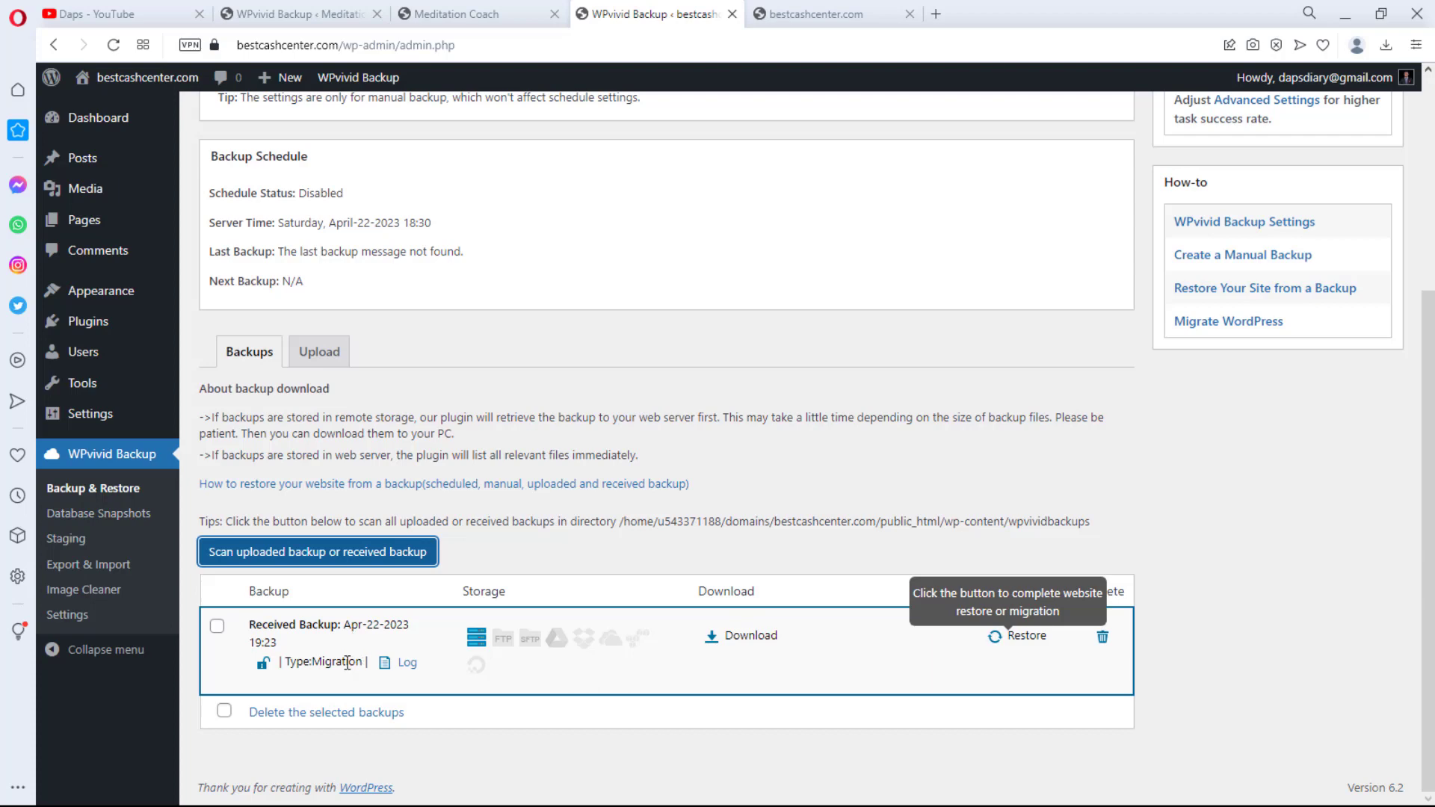
pyautogui.moveTo(903, 630)
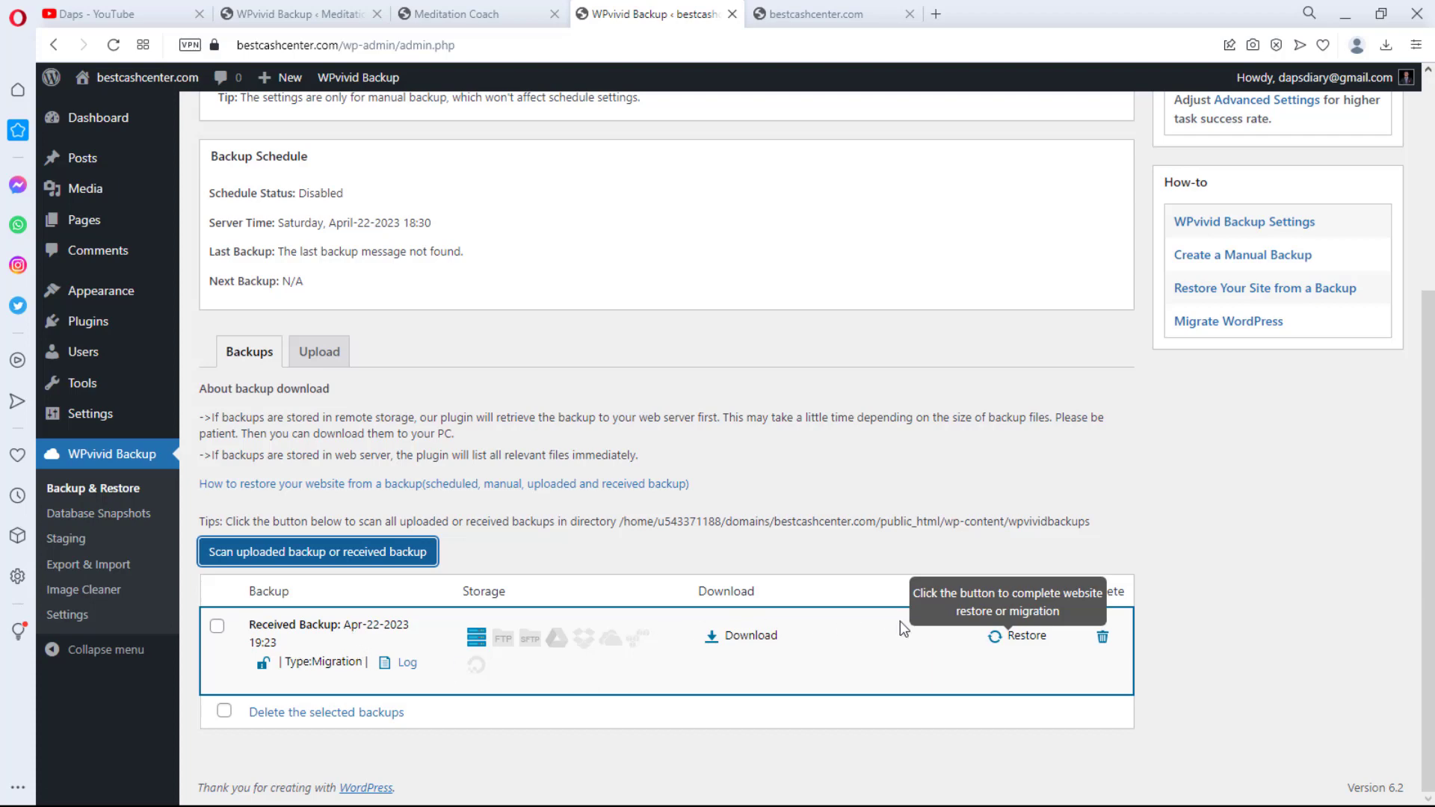
pyautogui.moveTo(749, 635)
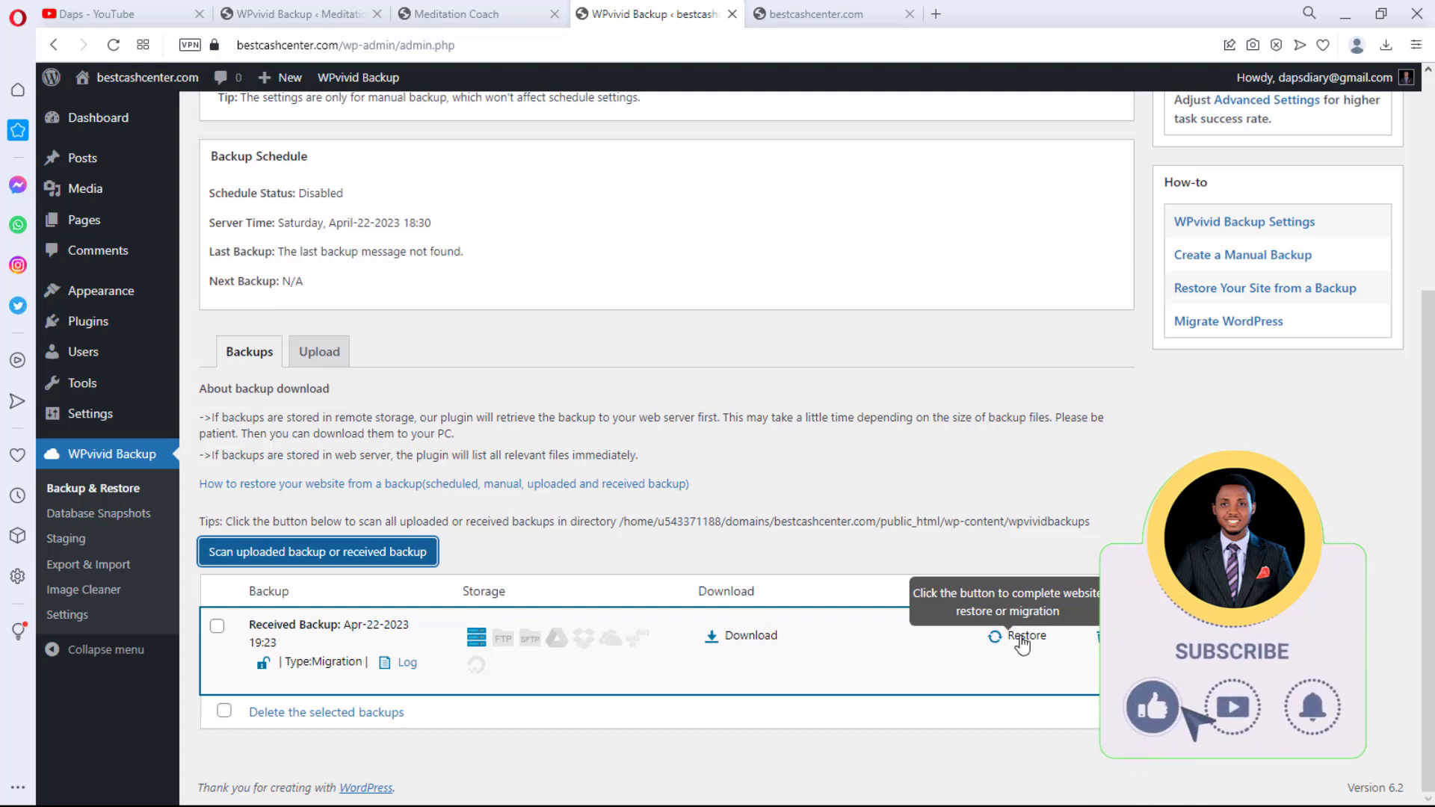
# - Restore the received Apr-22-2023 backup onto bestcashcenter.com and confirm with OK
pyautogui.click(1023, 635)
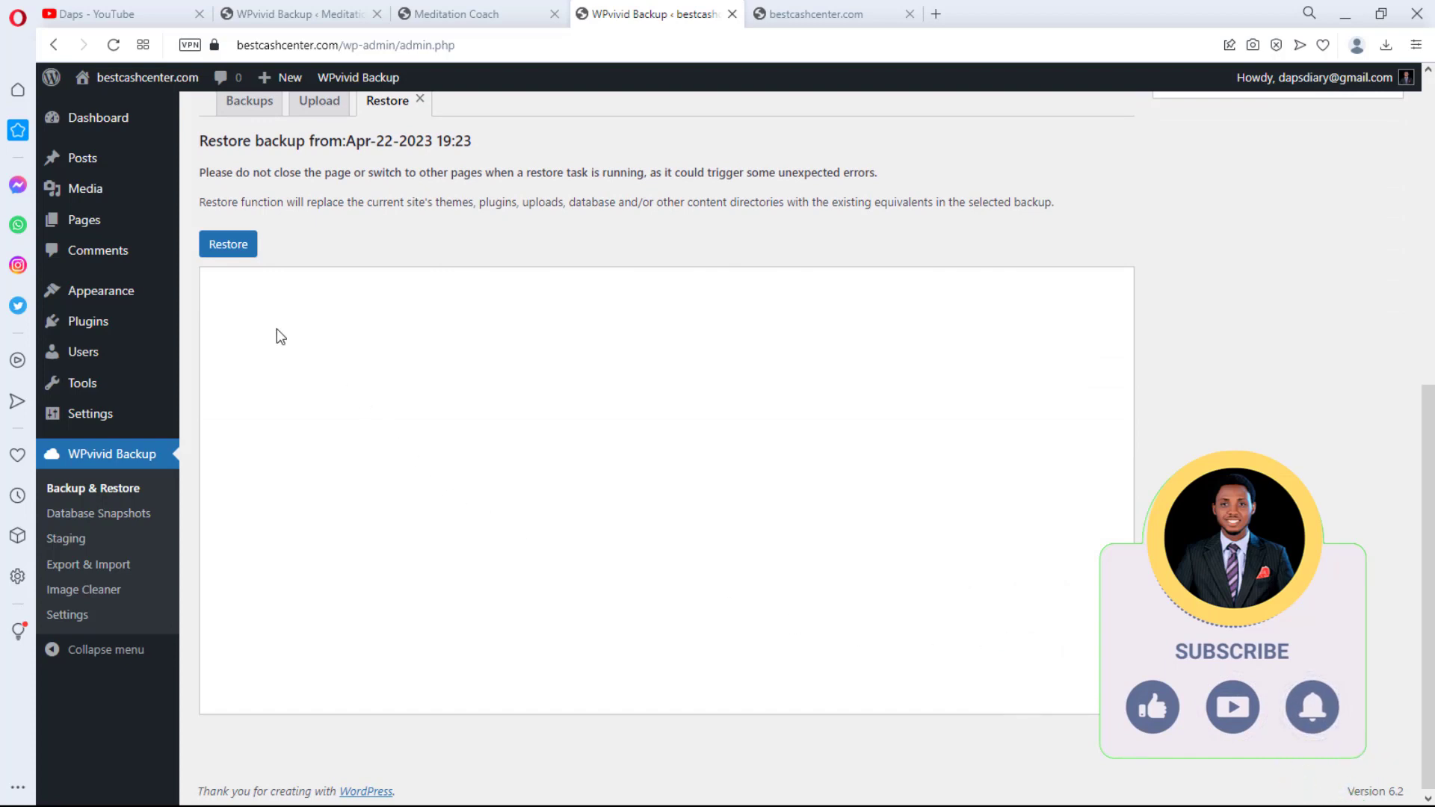
pyautogui.moveTo(344, 220)
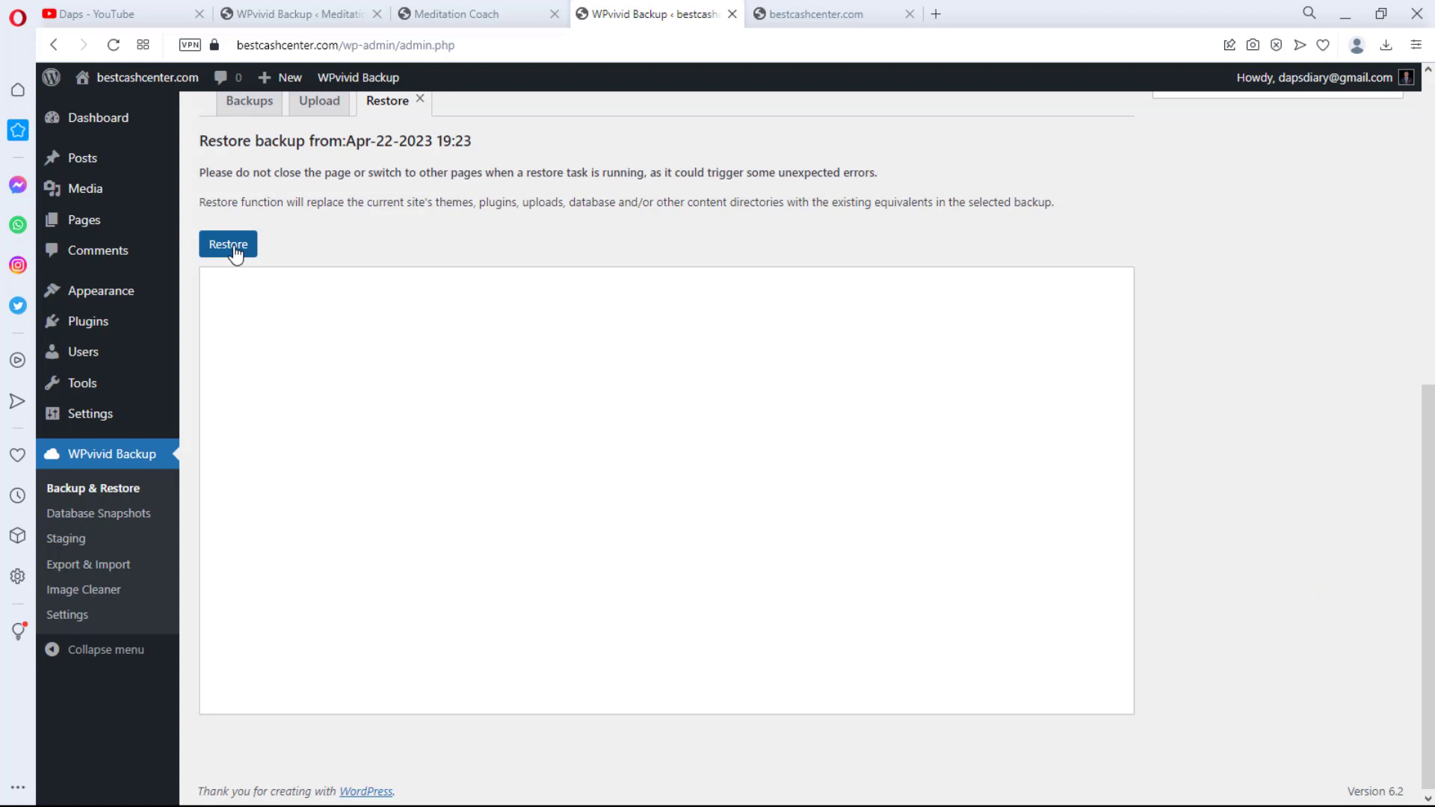
pyautogui.click(227, 244)
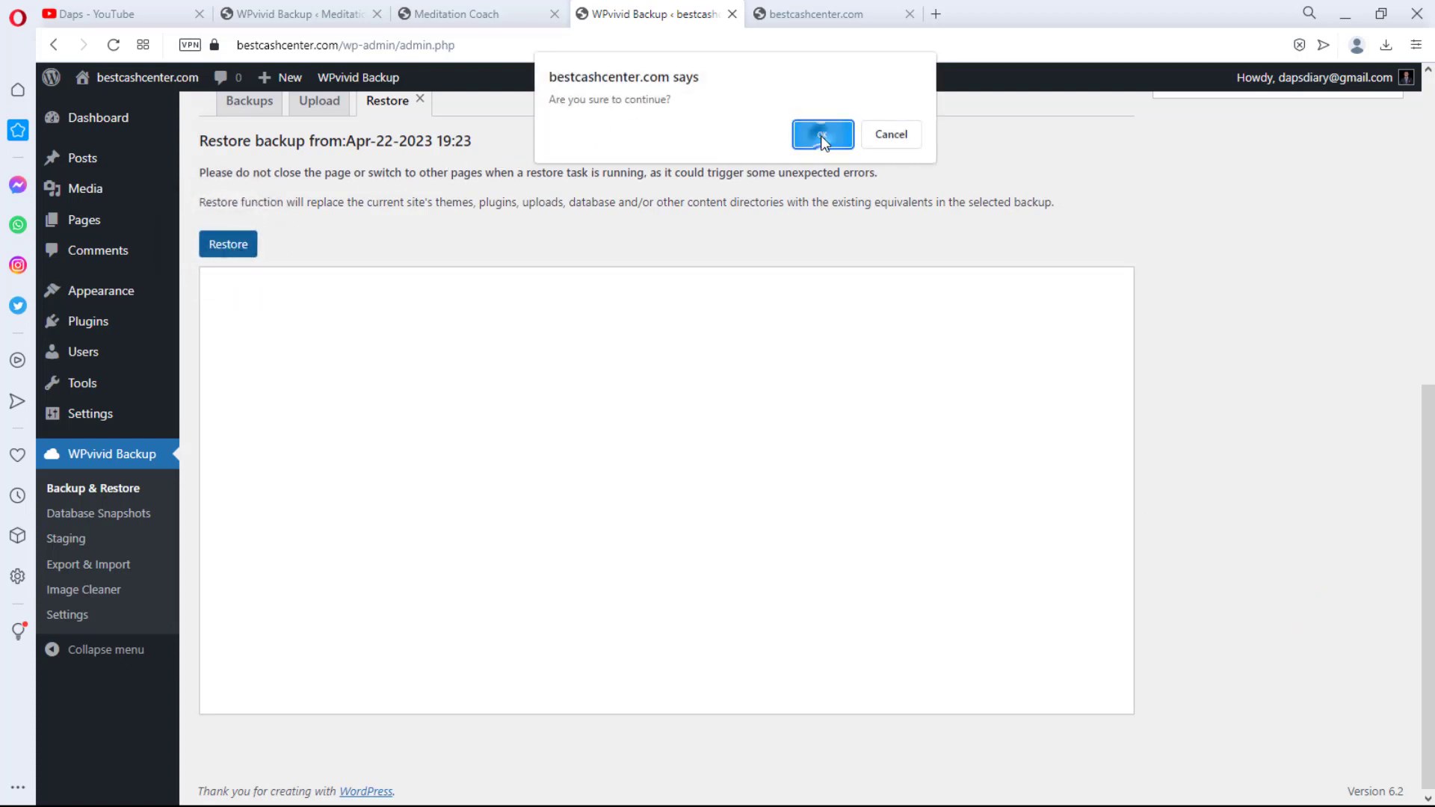
pyautogui.click(821, 135)
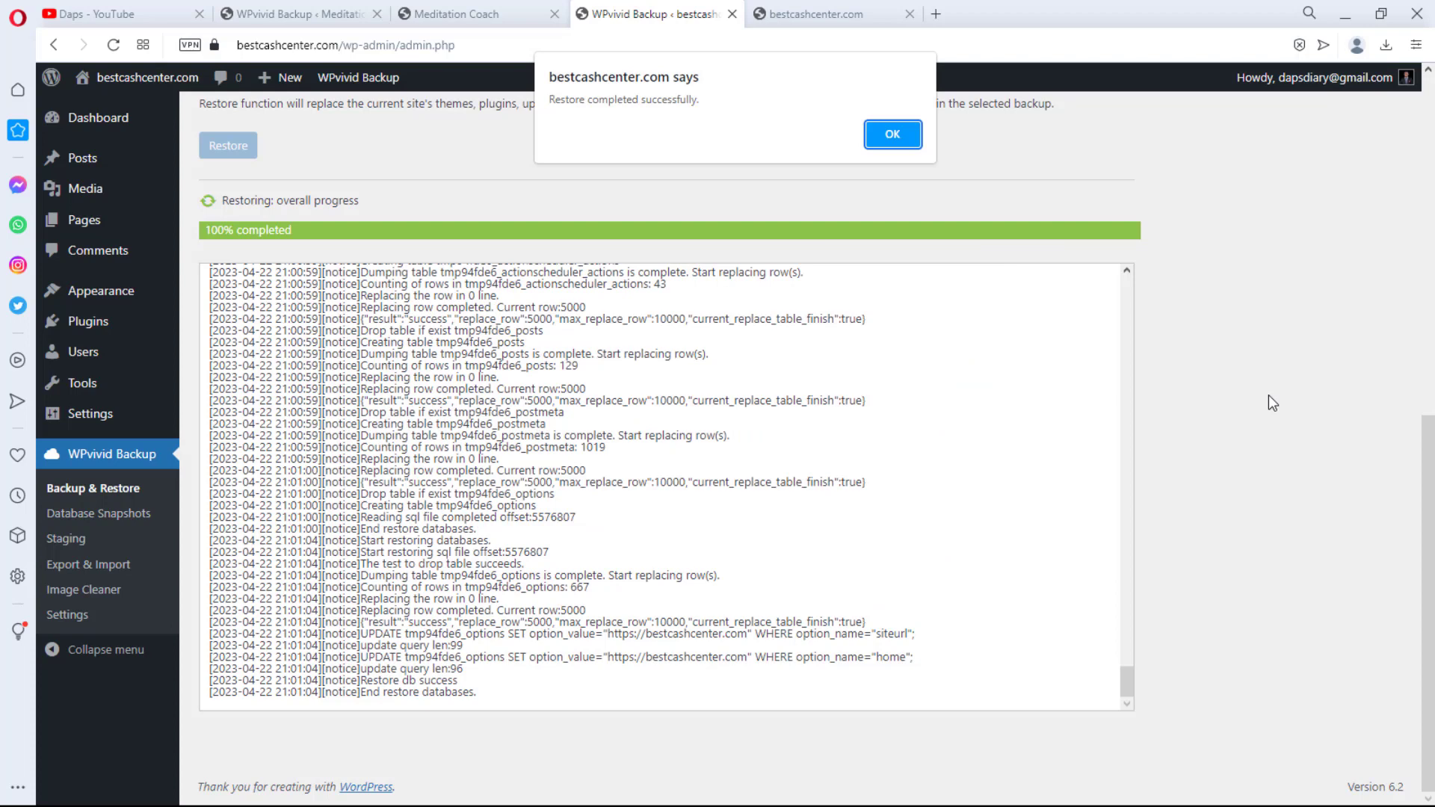
pyautogui.moveTo(1033, 165)
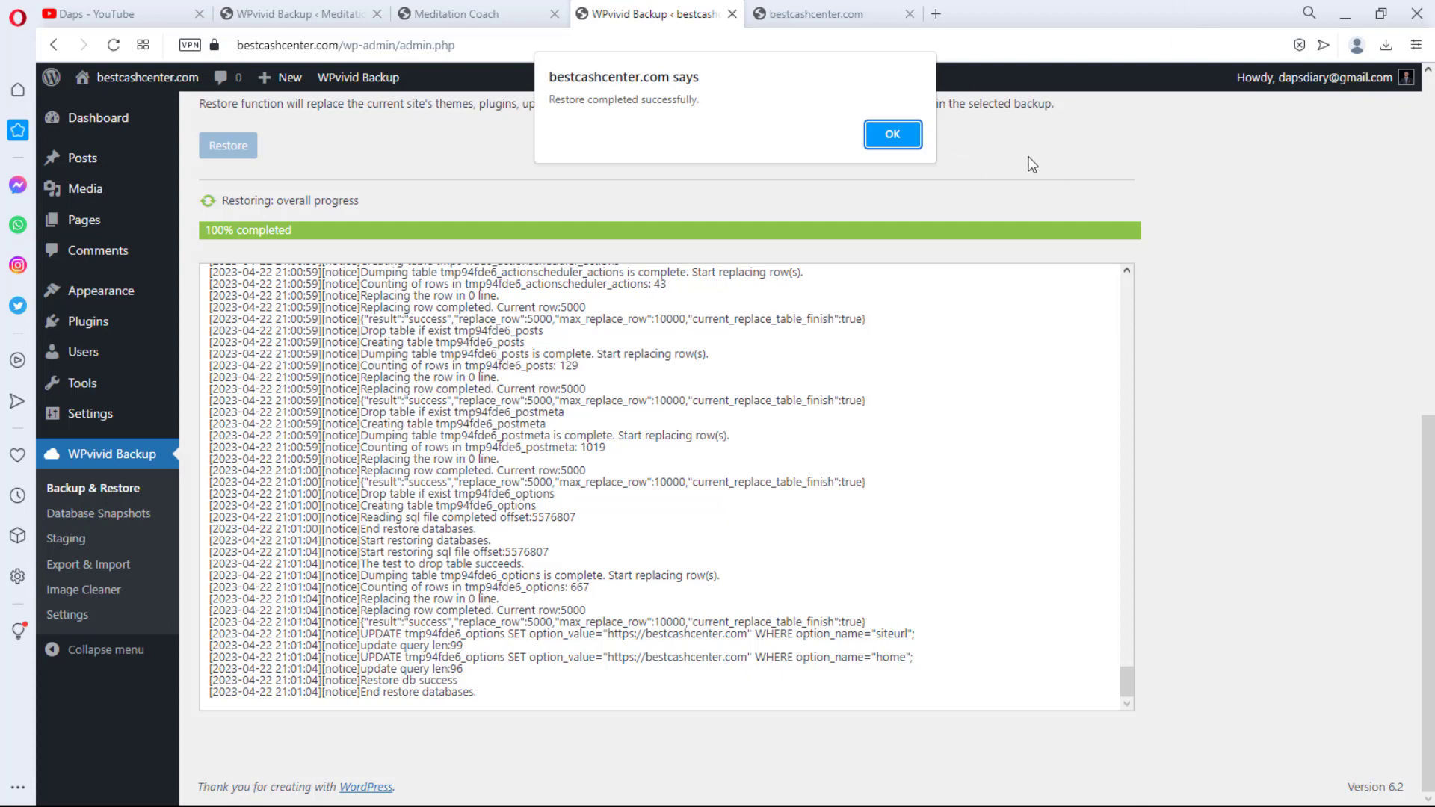
# - Dismiss the restore success alert and view bestcashcenter.com's homepage, now the Meditation Coach site
pyautogui.click(891, 133)
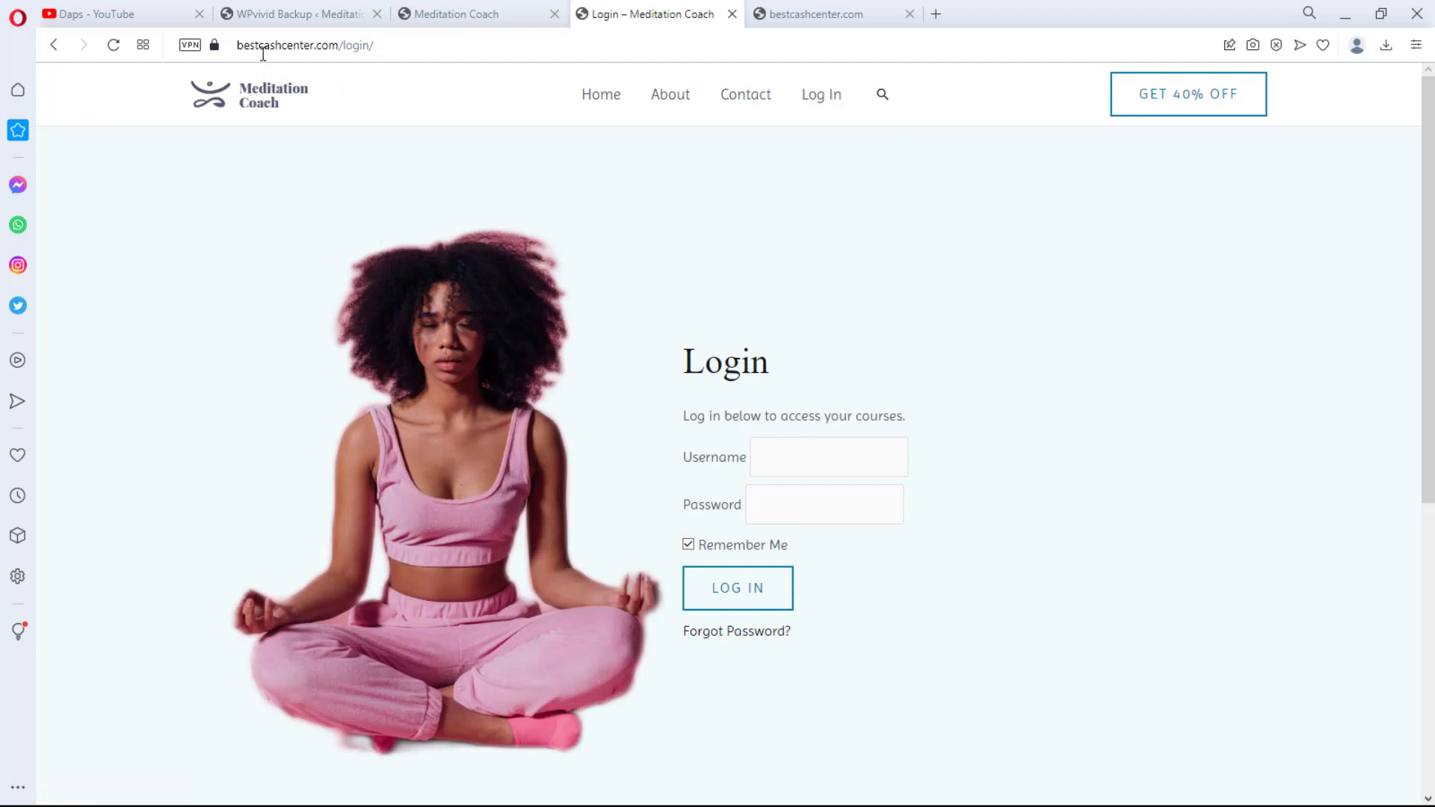
pyautogui.moveTo(601, 95)
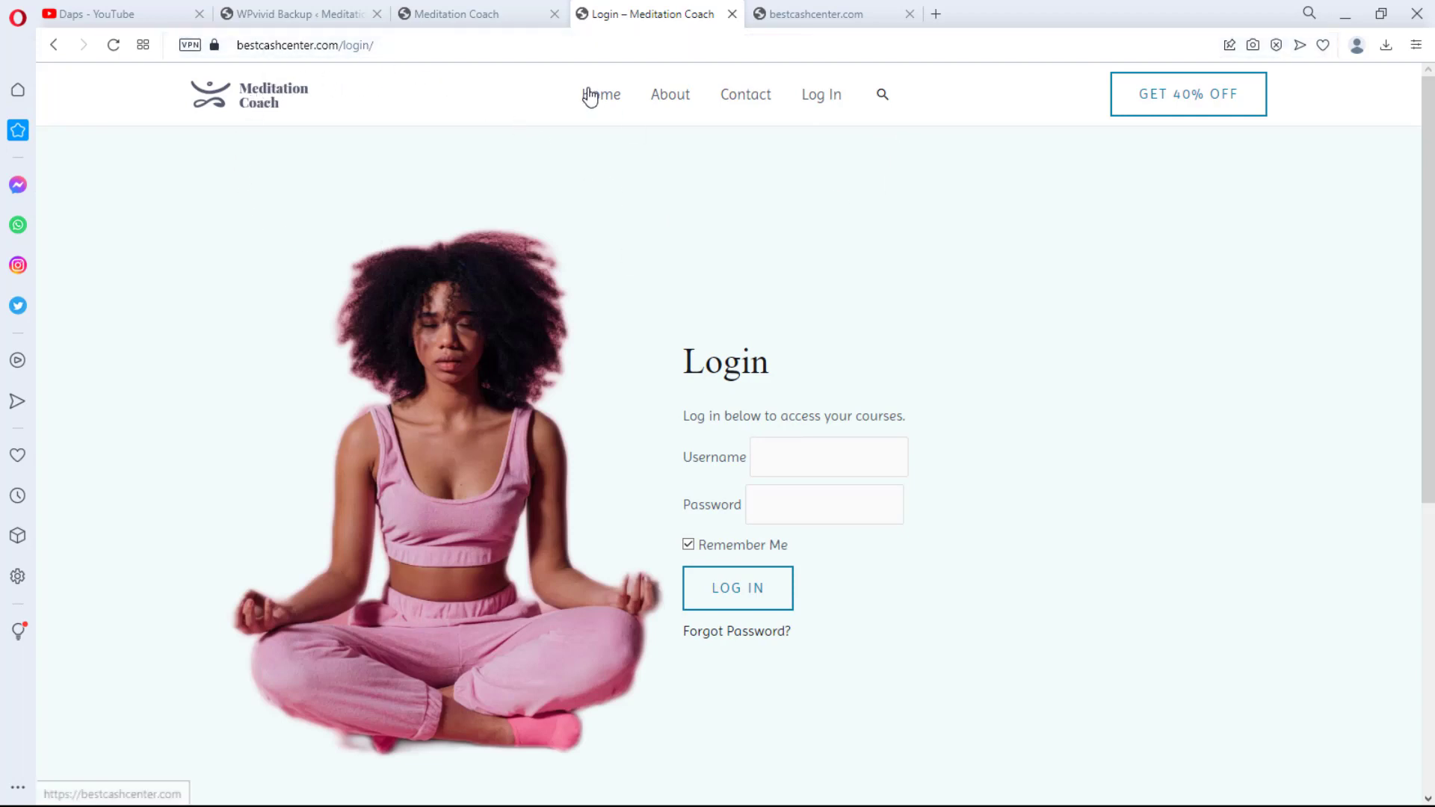
pyautogui.click(601, 94)
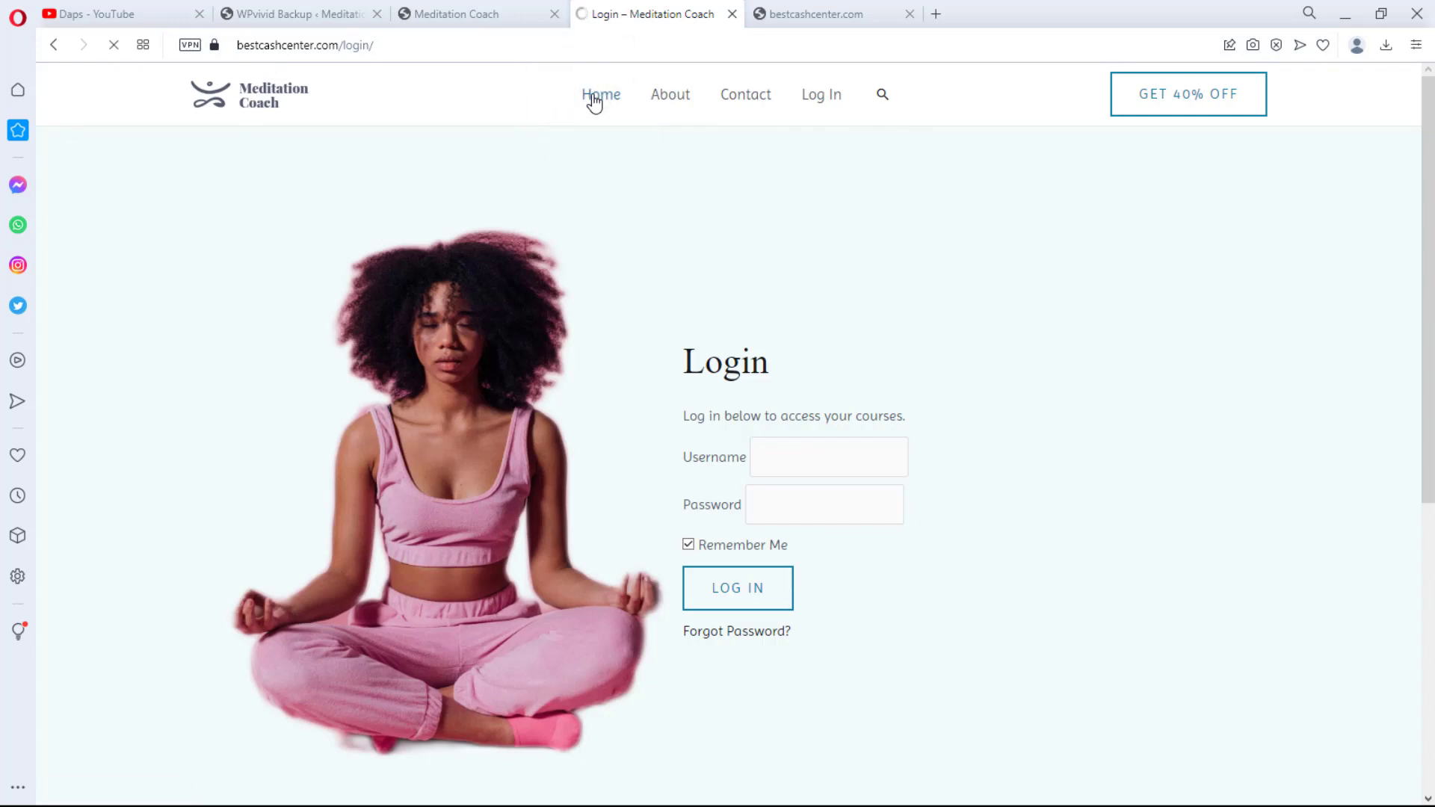
pyautogui.click(601, 94)
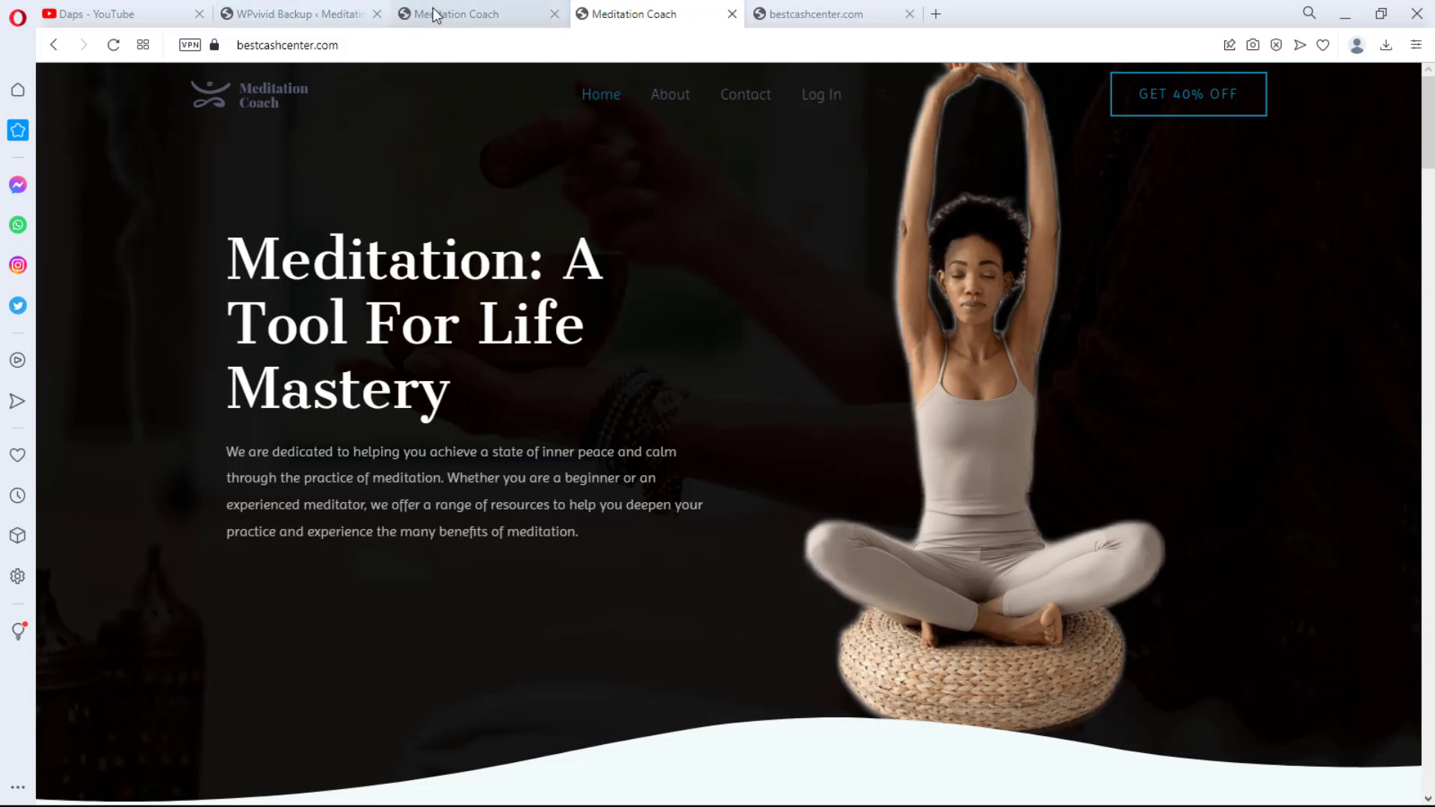
pyautogui.click(475, 14)
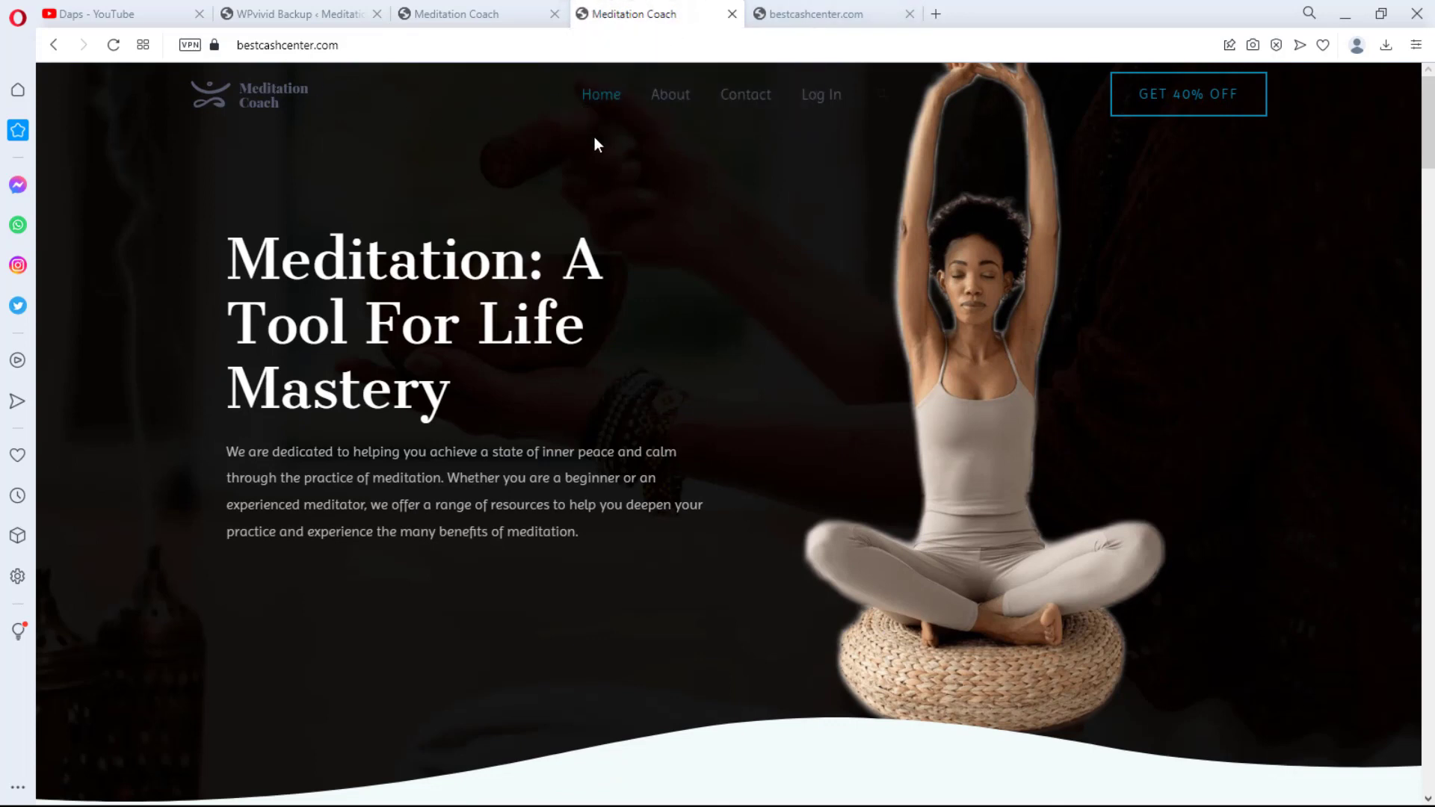
pyautogui.moveTo(637, 239)
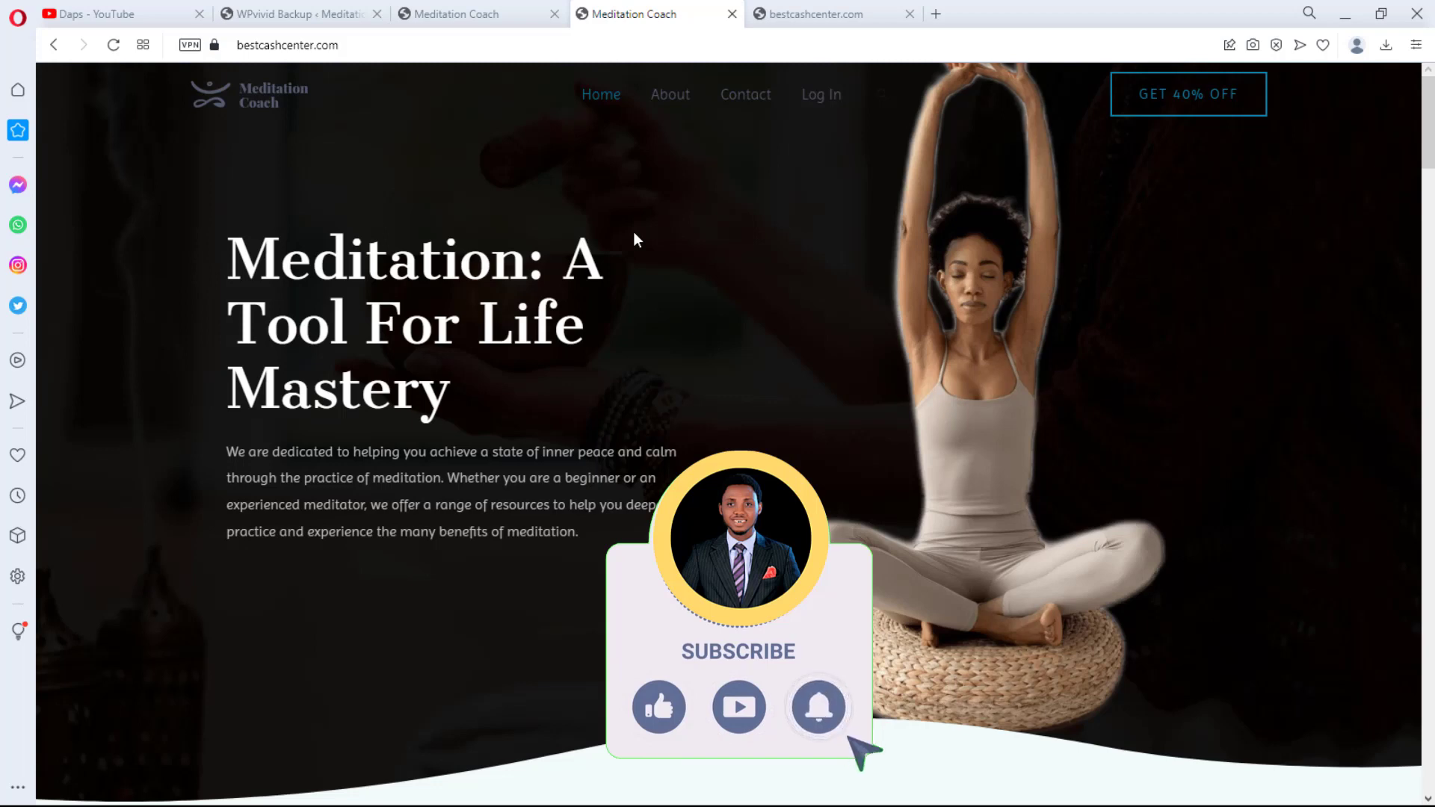
pyautogui.moveTo(604, 172)
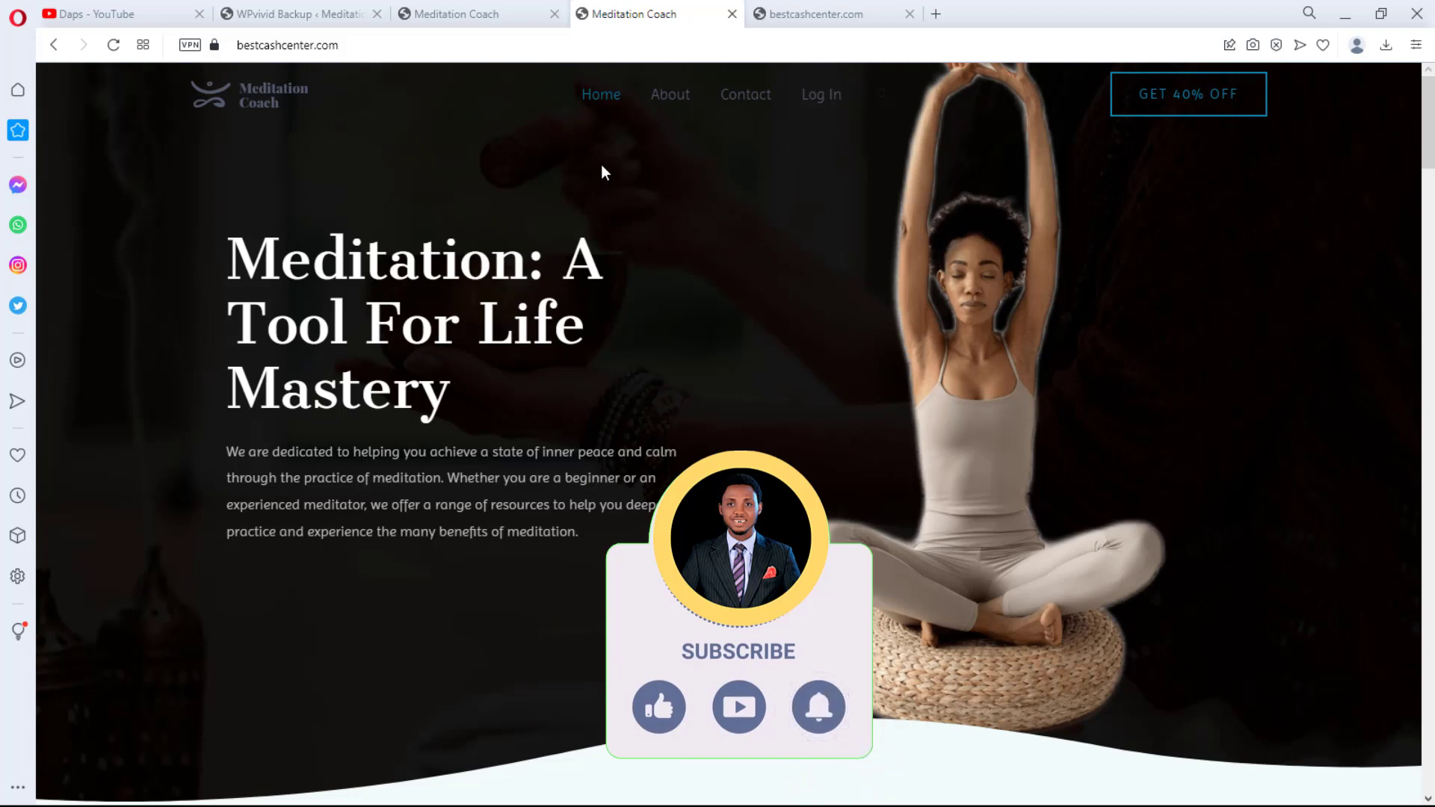